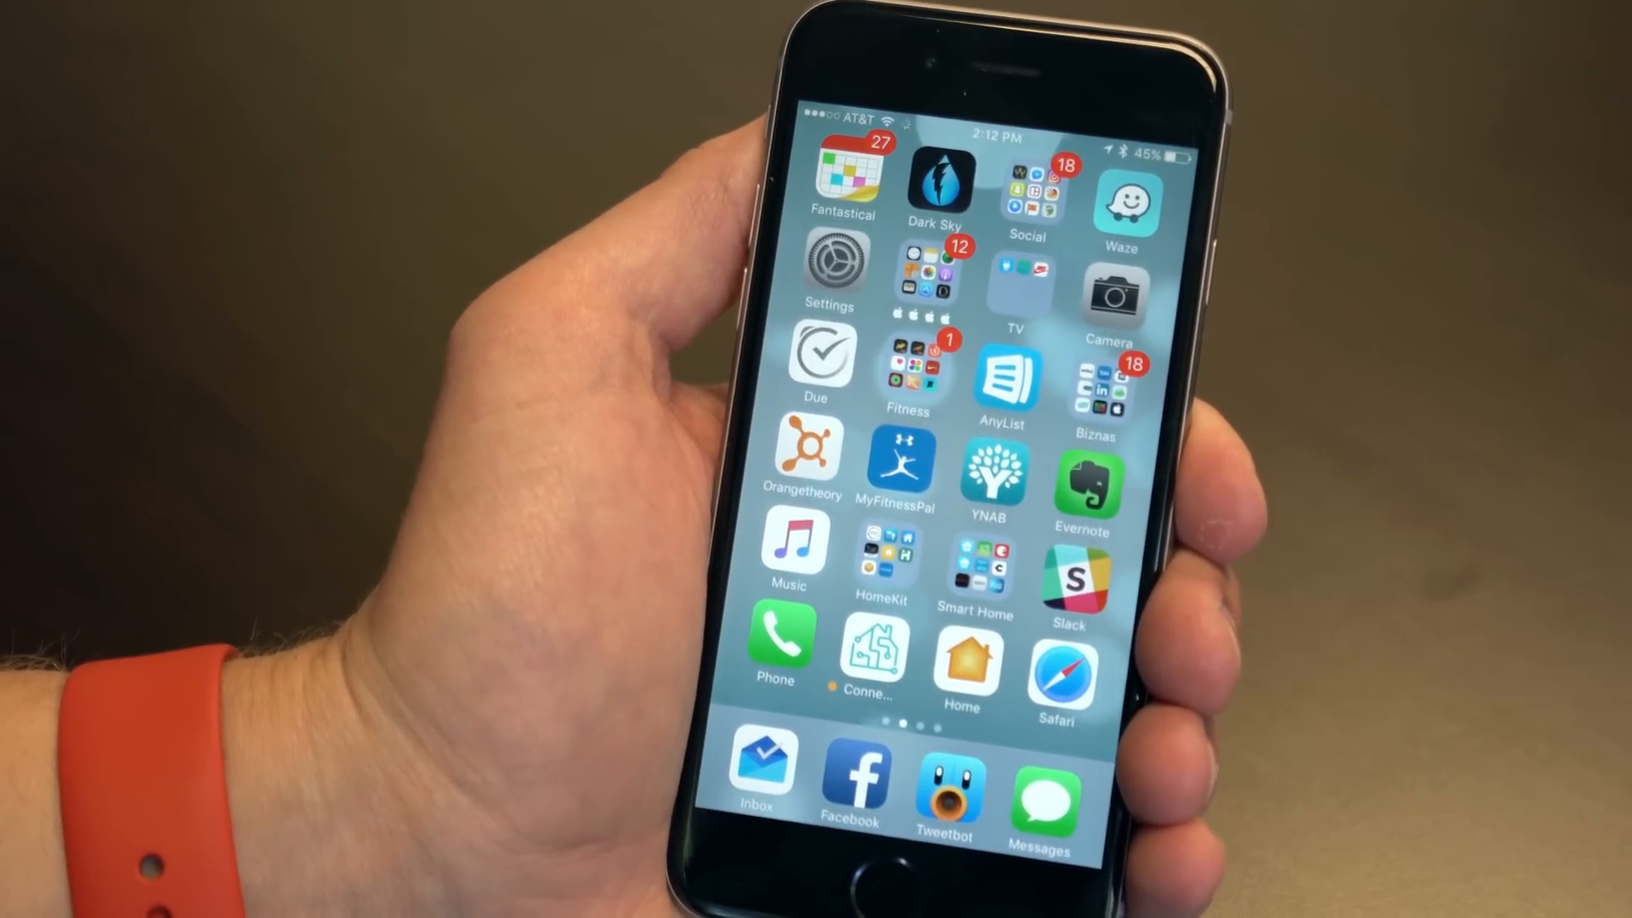
Step: Reveal the Home app's quick scene shortcuts: New Scene, I'm home, I'm leaving, Good morning
{"action": "left_click", "coordinate": [962, 667]}
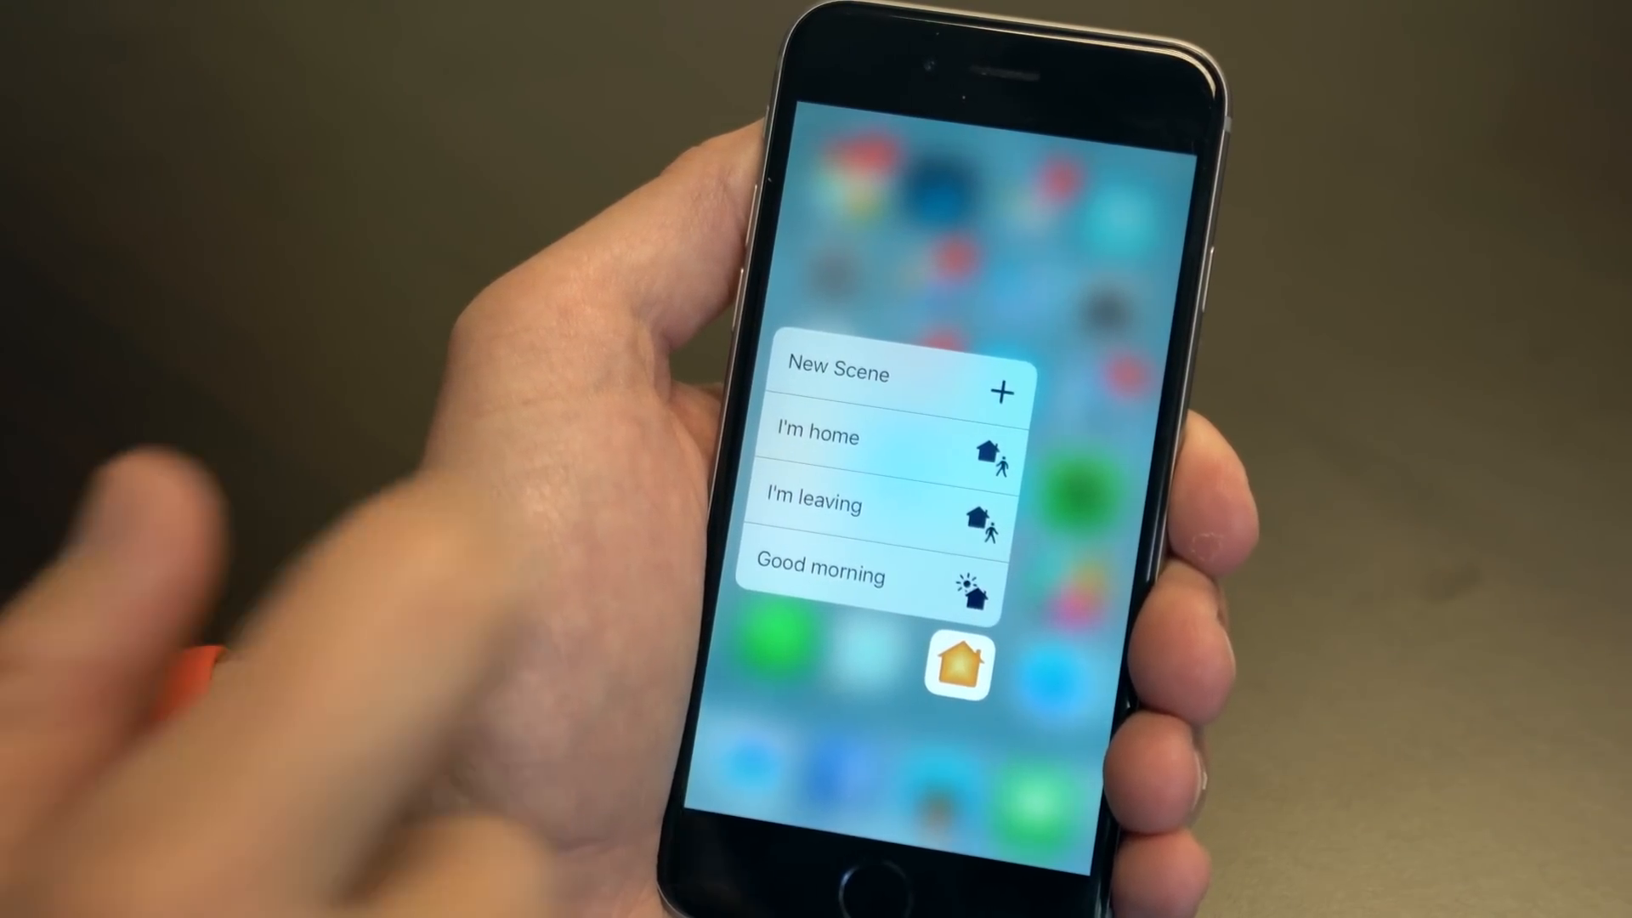
{"action": "left_click", "coordinate": [836, 374]}
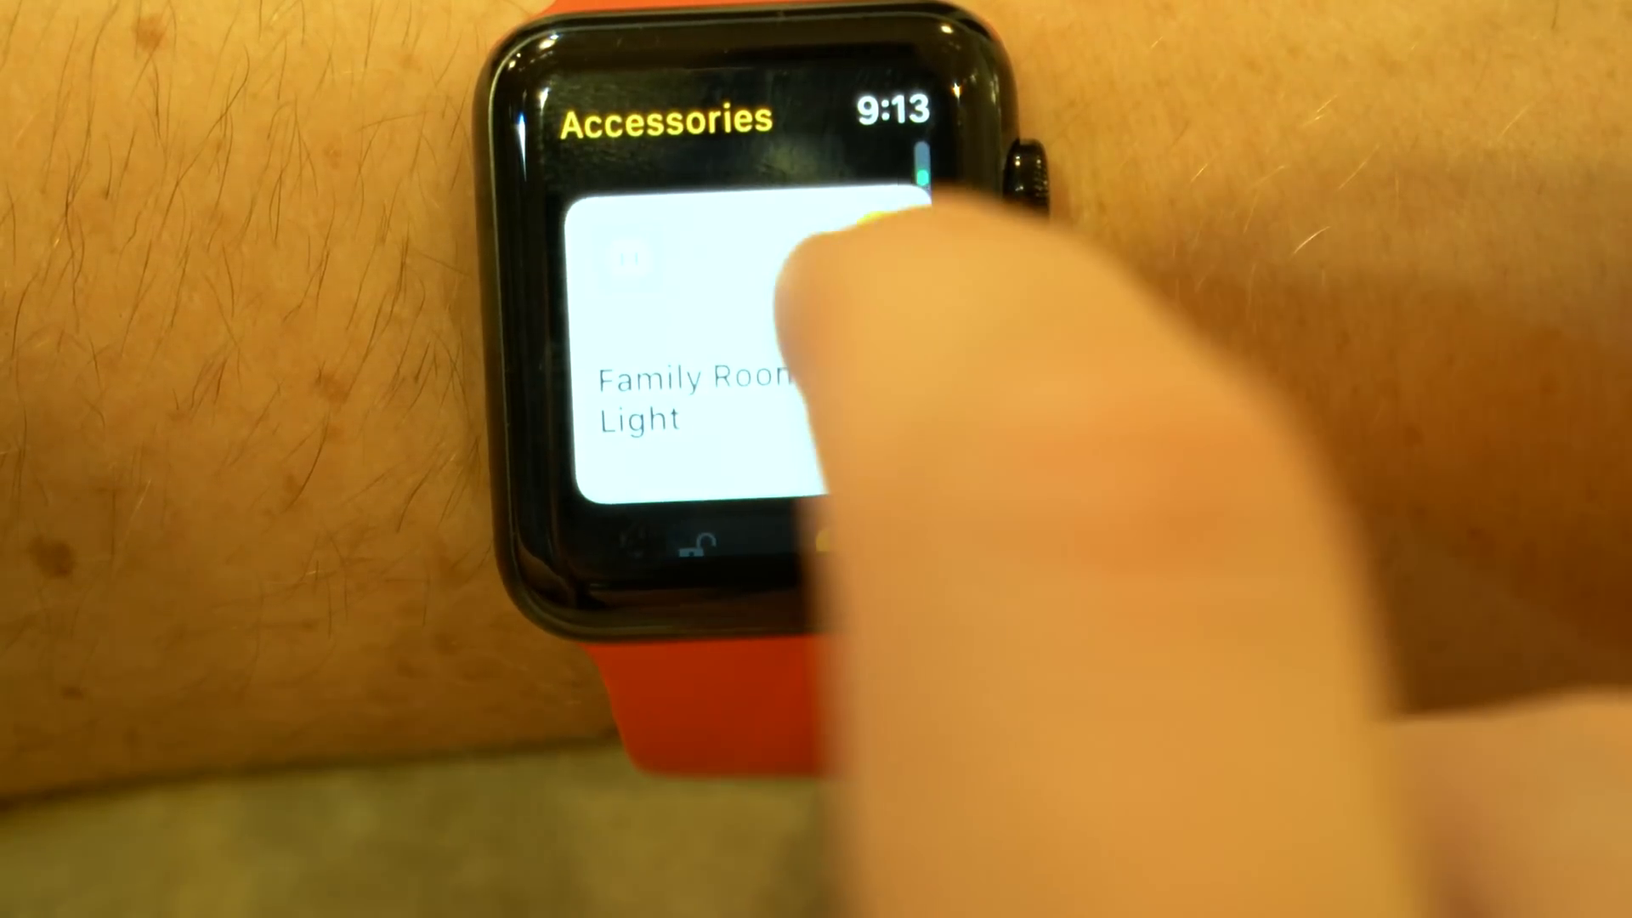
Step: Toggle the Family Room Light from the watch's Accessories list
{"action": "left_click", "coordinate": [729, 363]}
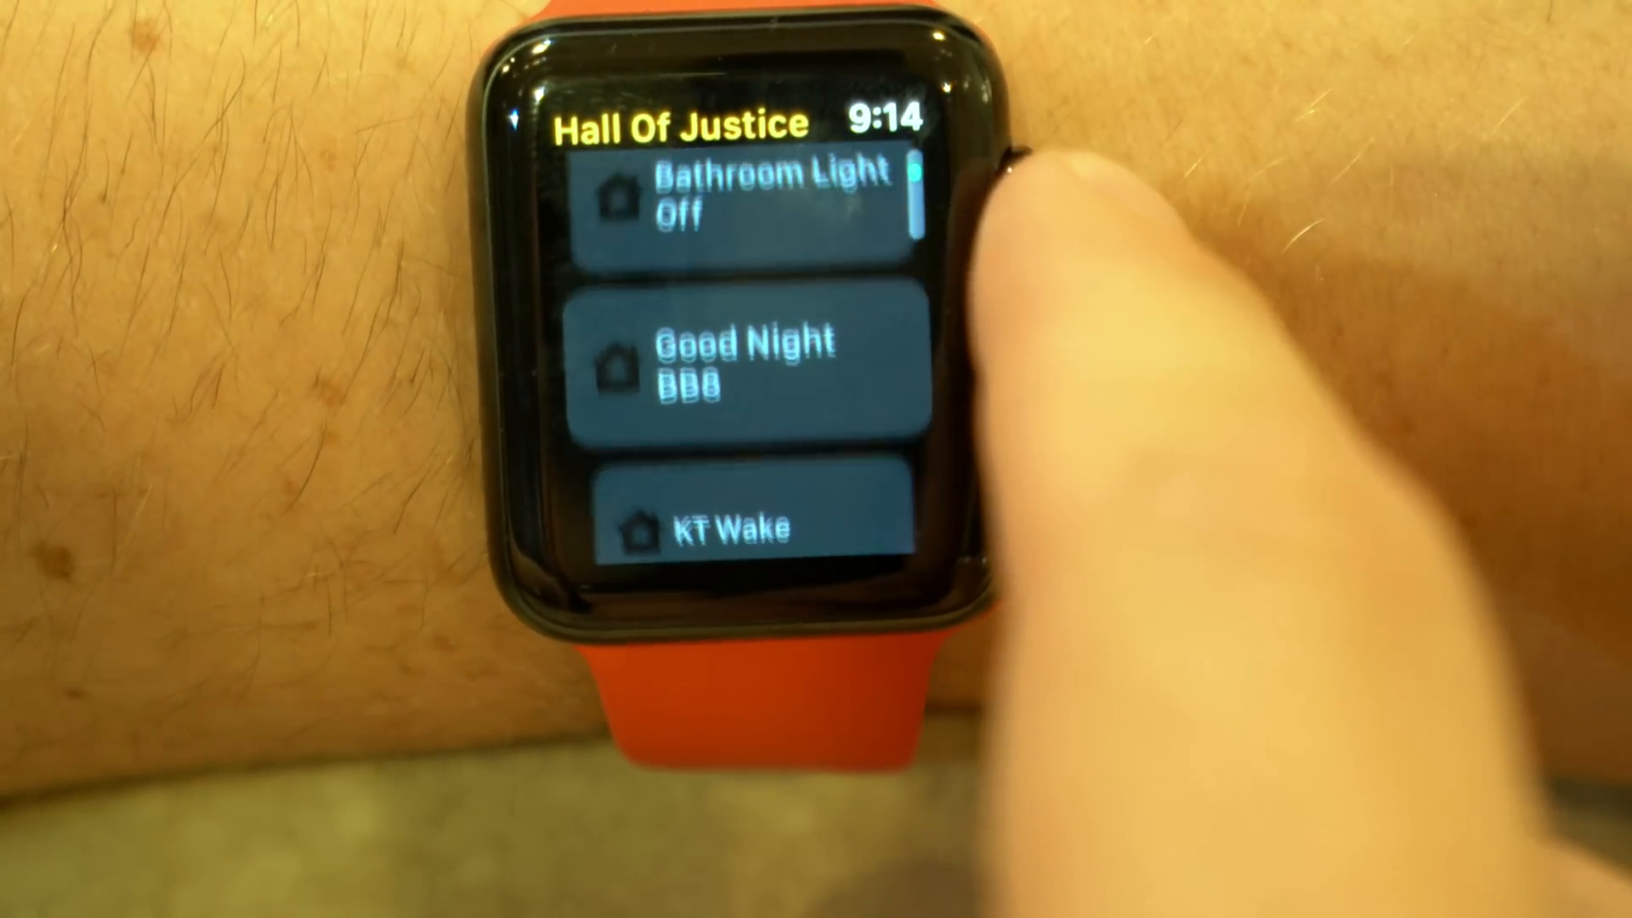
Step: Scroll through the Hall Of Justice scenes: Away, Bathroom Light Off, Good Night BB8, KT Wake
{"action": "scroll", "scroll_direction": "down", "scroll_amount": 3}
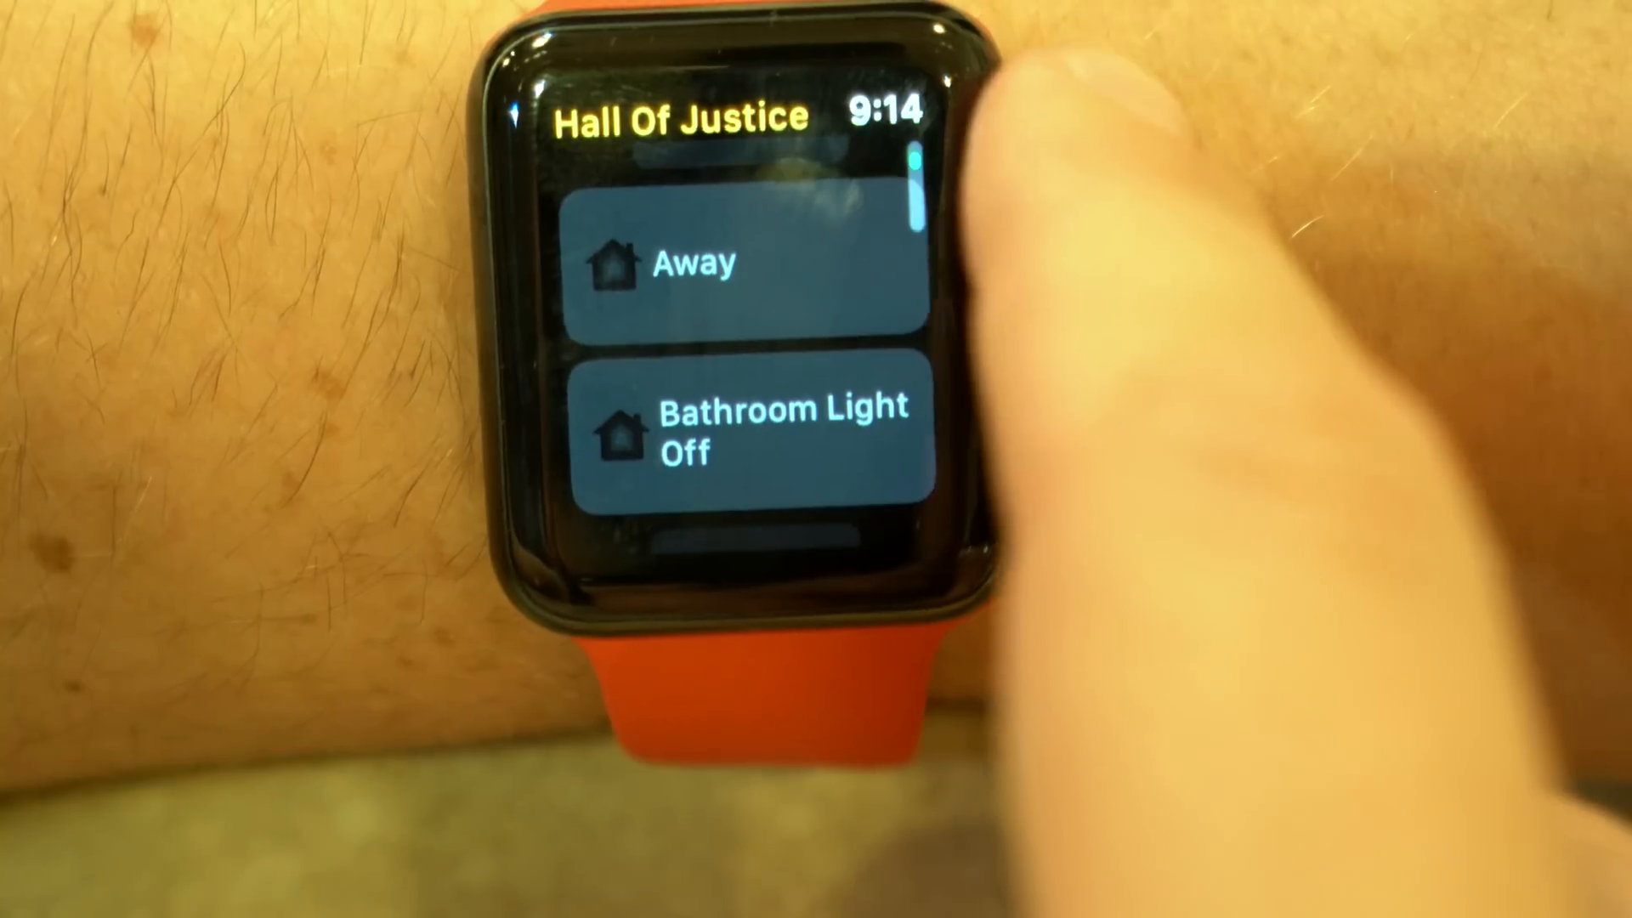
{"action": "scroll", "scroll_direction": "down", "scroll_amount": 3}
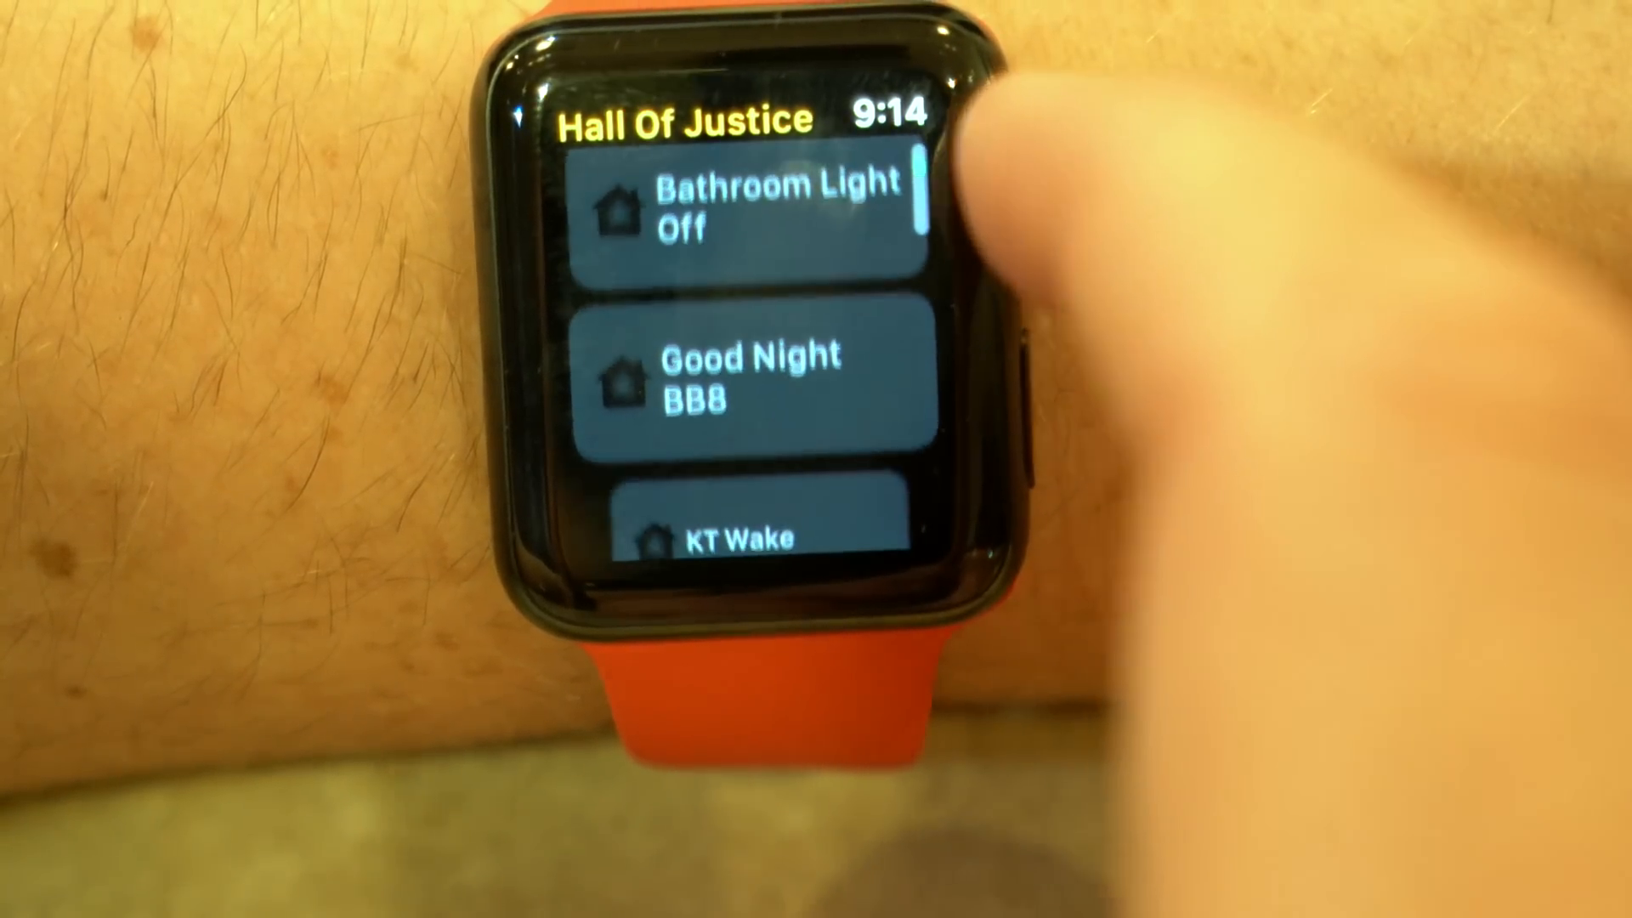
{"action": "scroll", "scroll_direction": "down", "scroll_amount": 3}
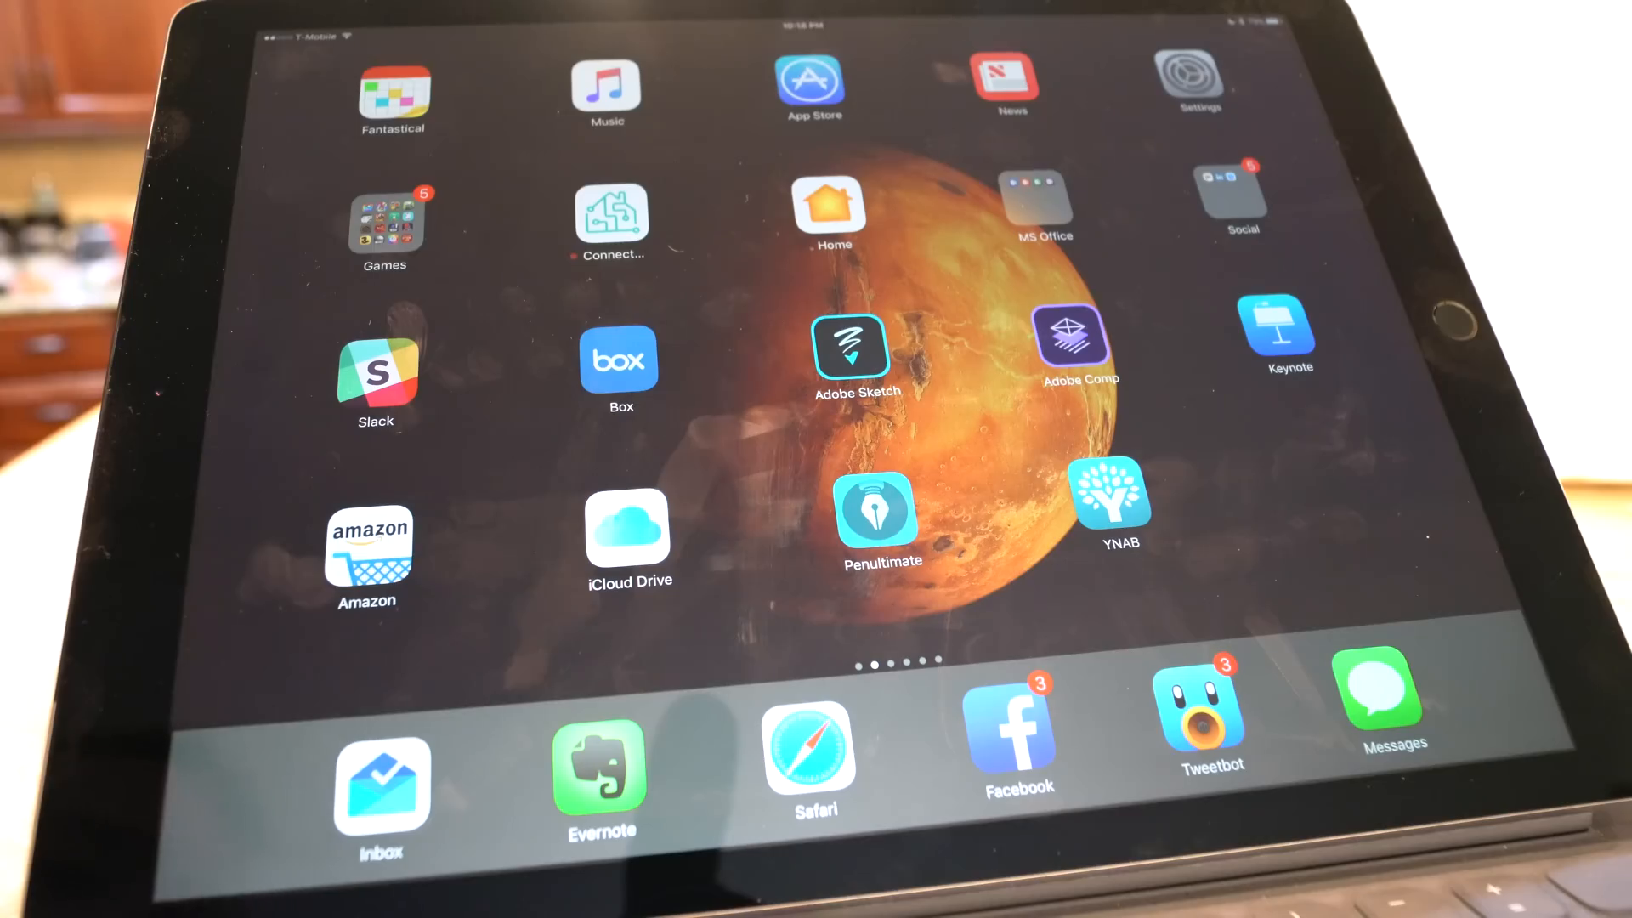
Step: Go into the iPad's General settings from the Settings app
{"action": "left_click", "coordinate": [1191, 78]}
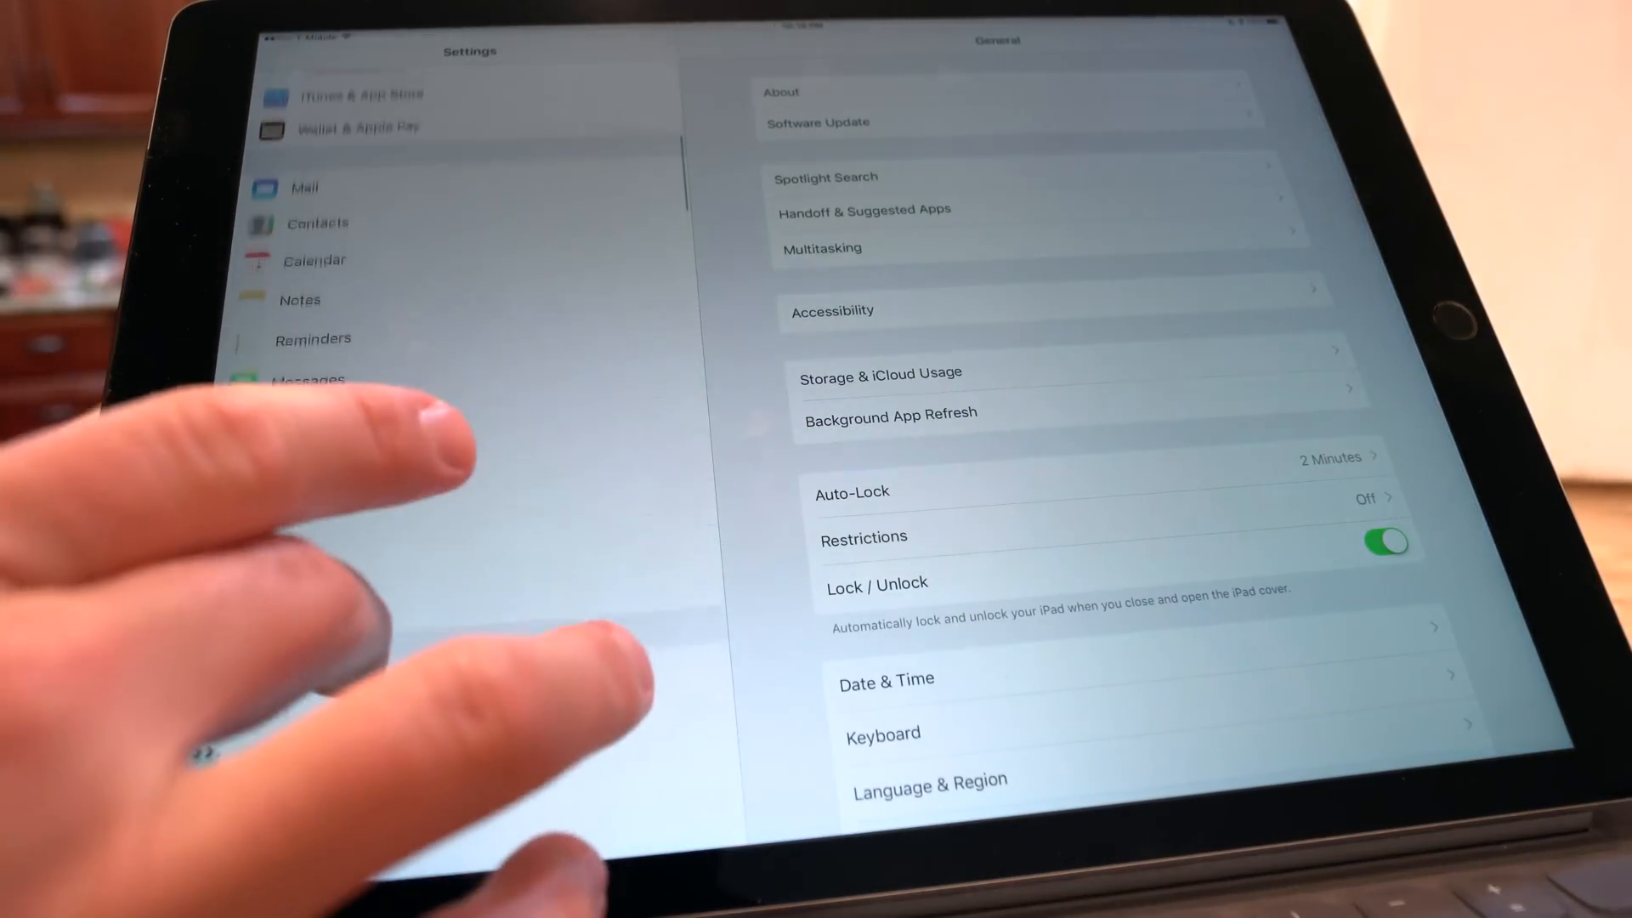
{"action": "left_click", "coordinate": [280, 508]}
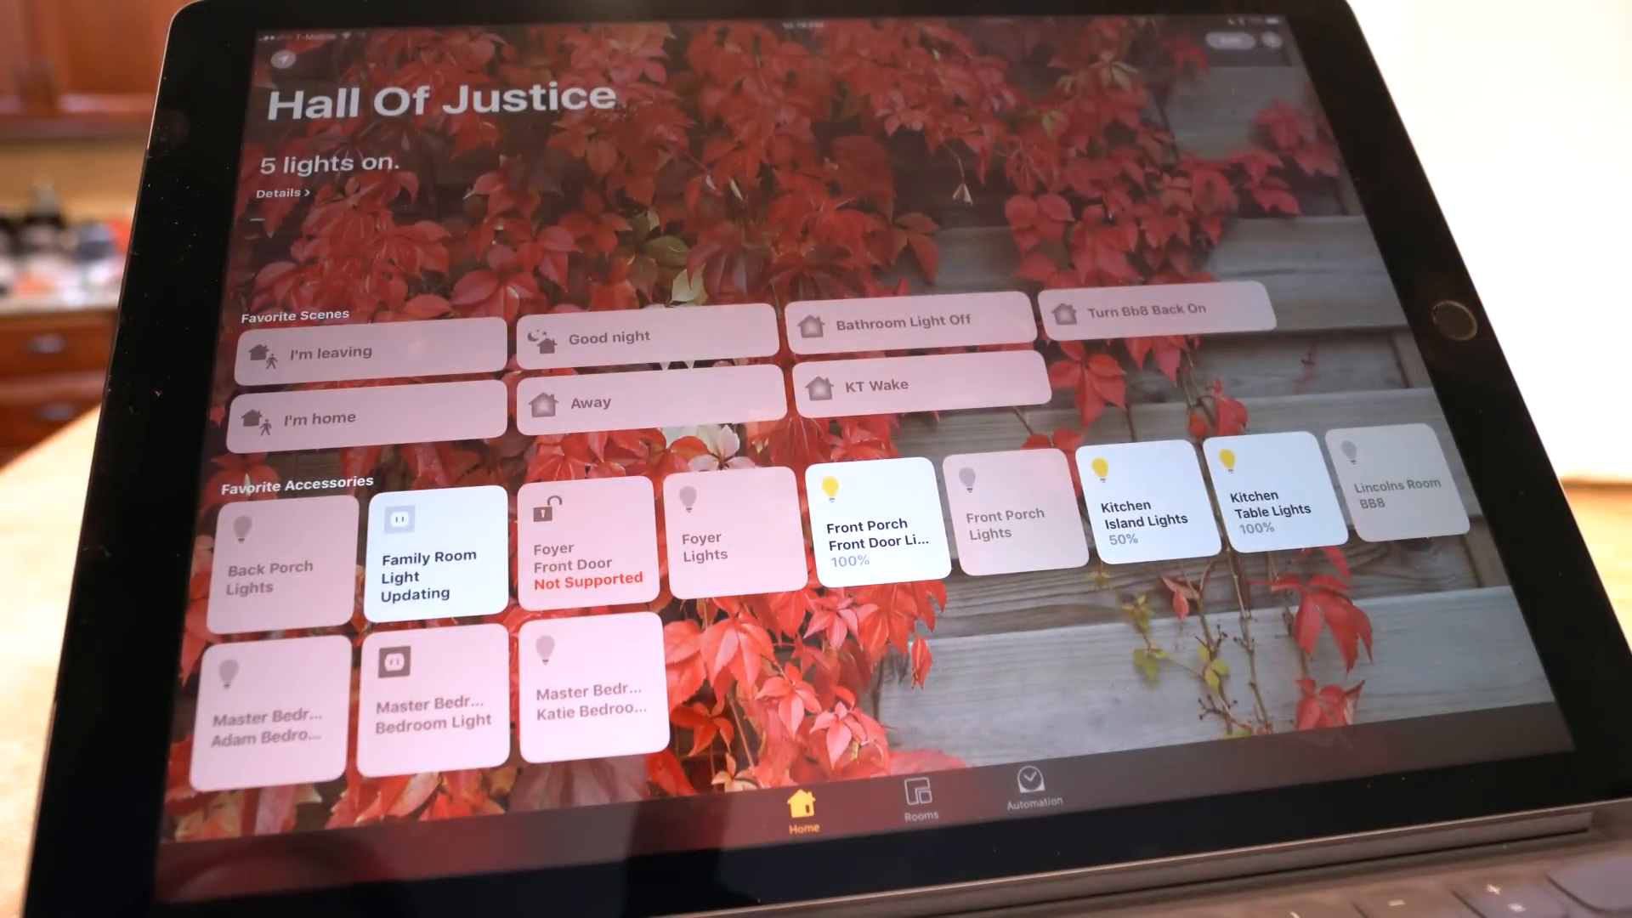
Step: Turn on the Family Room Light from Favorite Accessories, then browse the home by room
{"action": "left_click", "coordinate": [433, 551]}
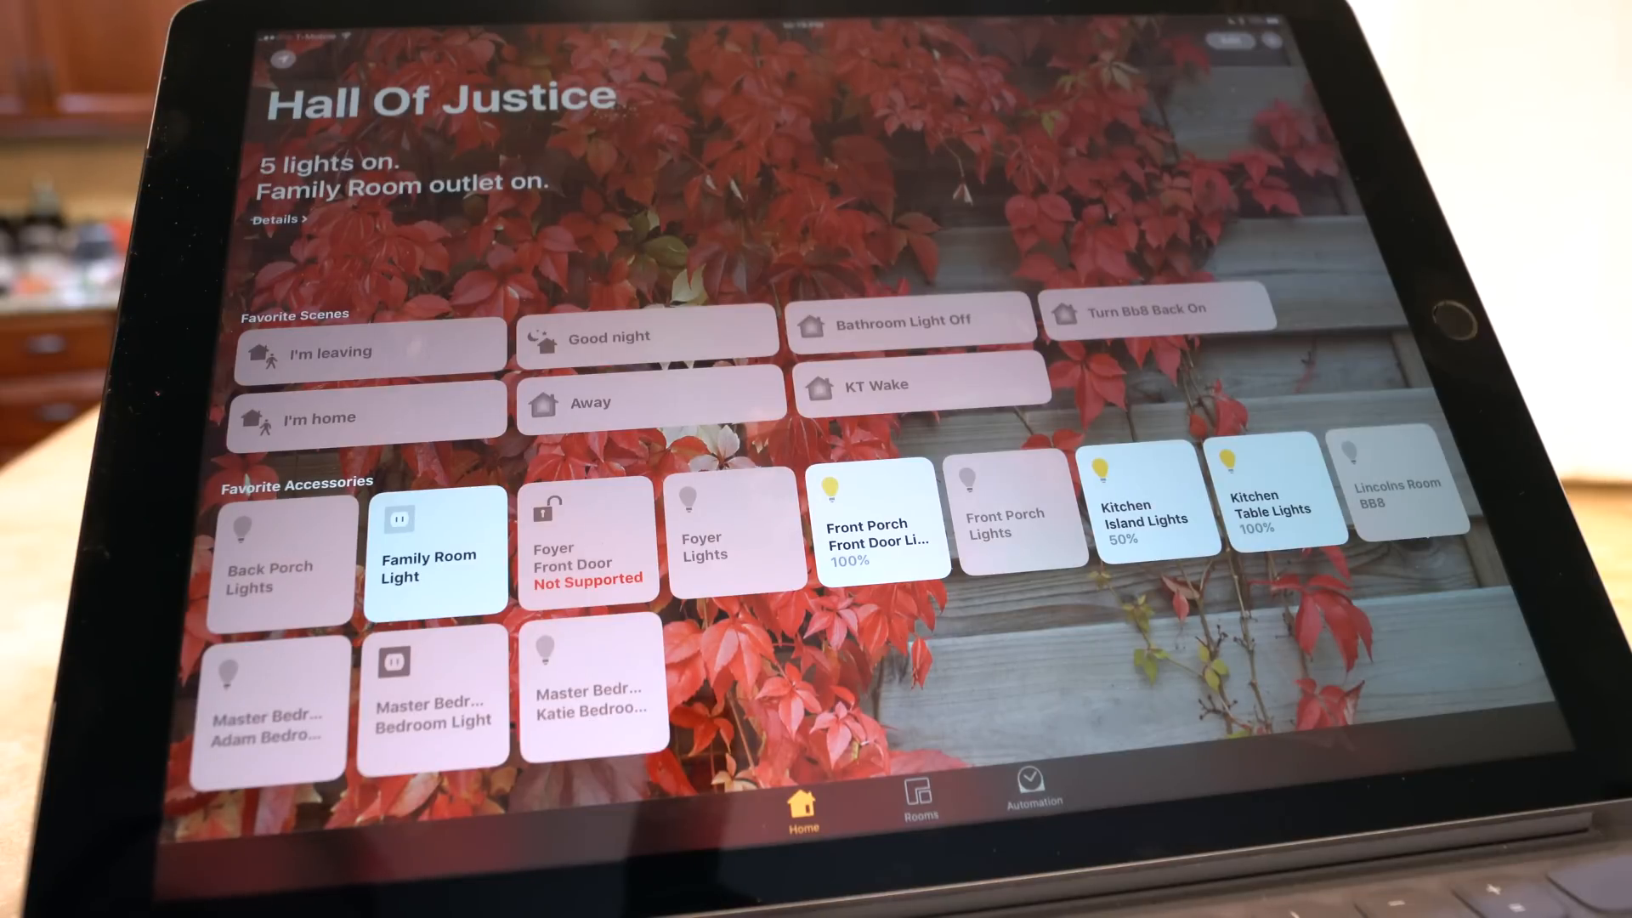
{"action": "left_click", "coordinate": [920, 796]}
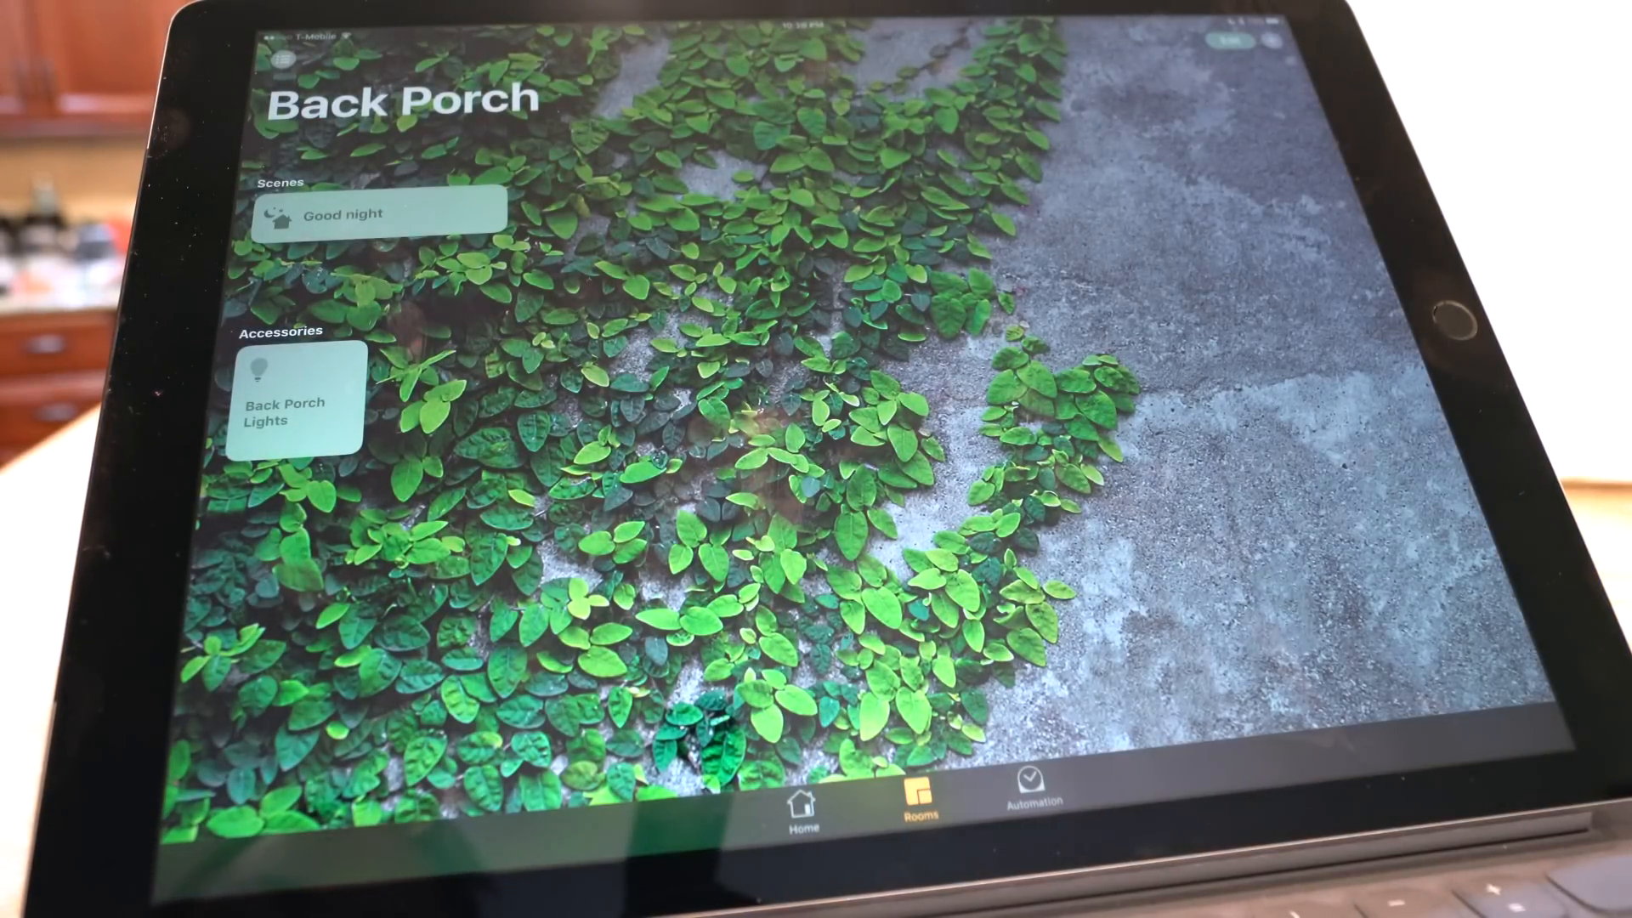
Step: Switch from the Back Porch to the Kitchen room, then move to the Automation list
{"action": "left_click", "coordinate": [281, 58]}
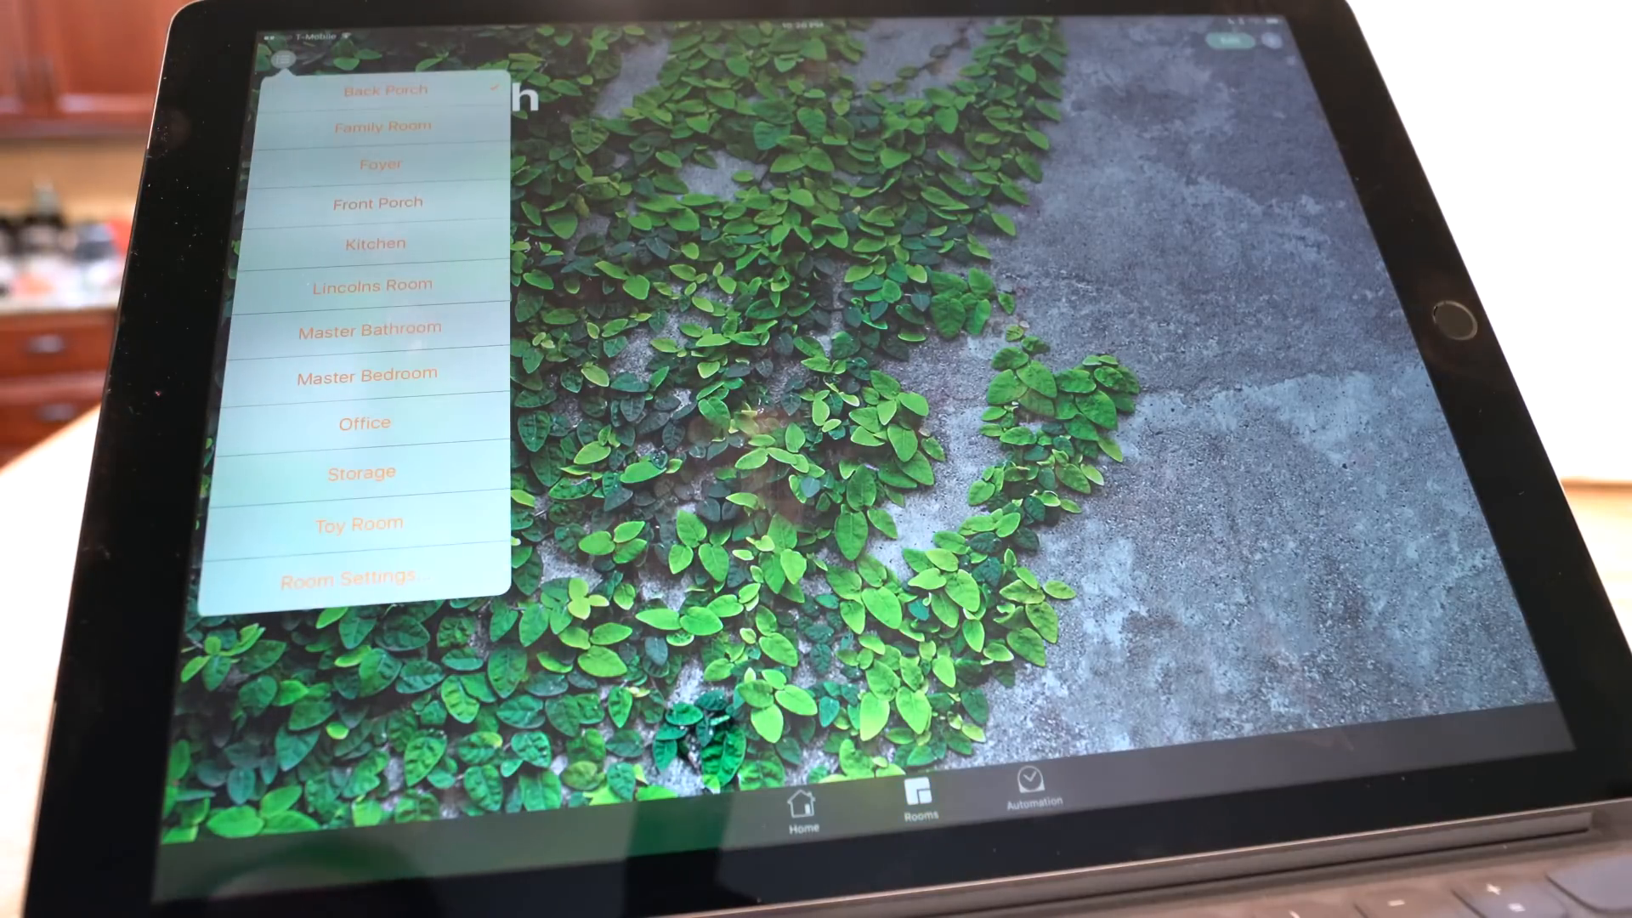
{"action": "left_click", "coordinate": [381, 90]}
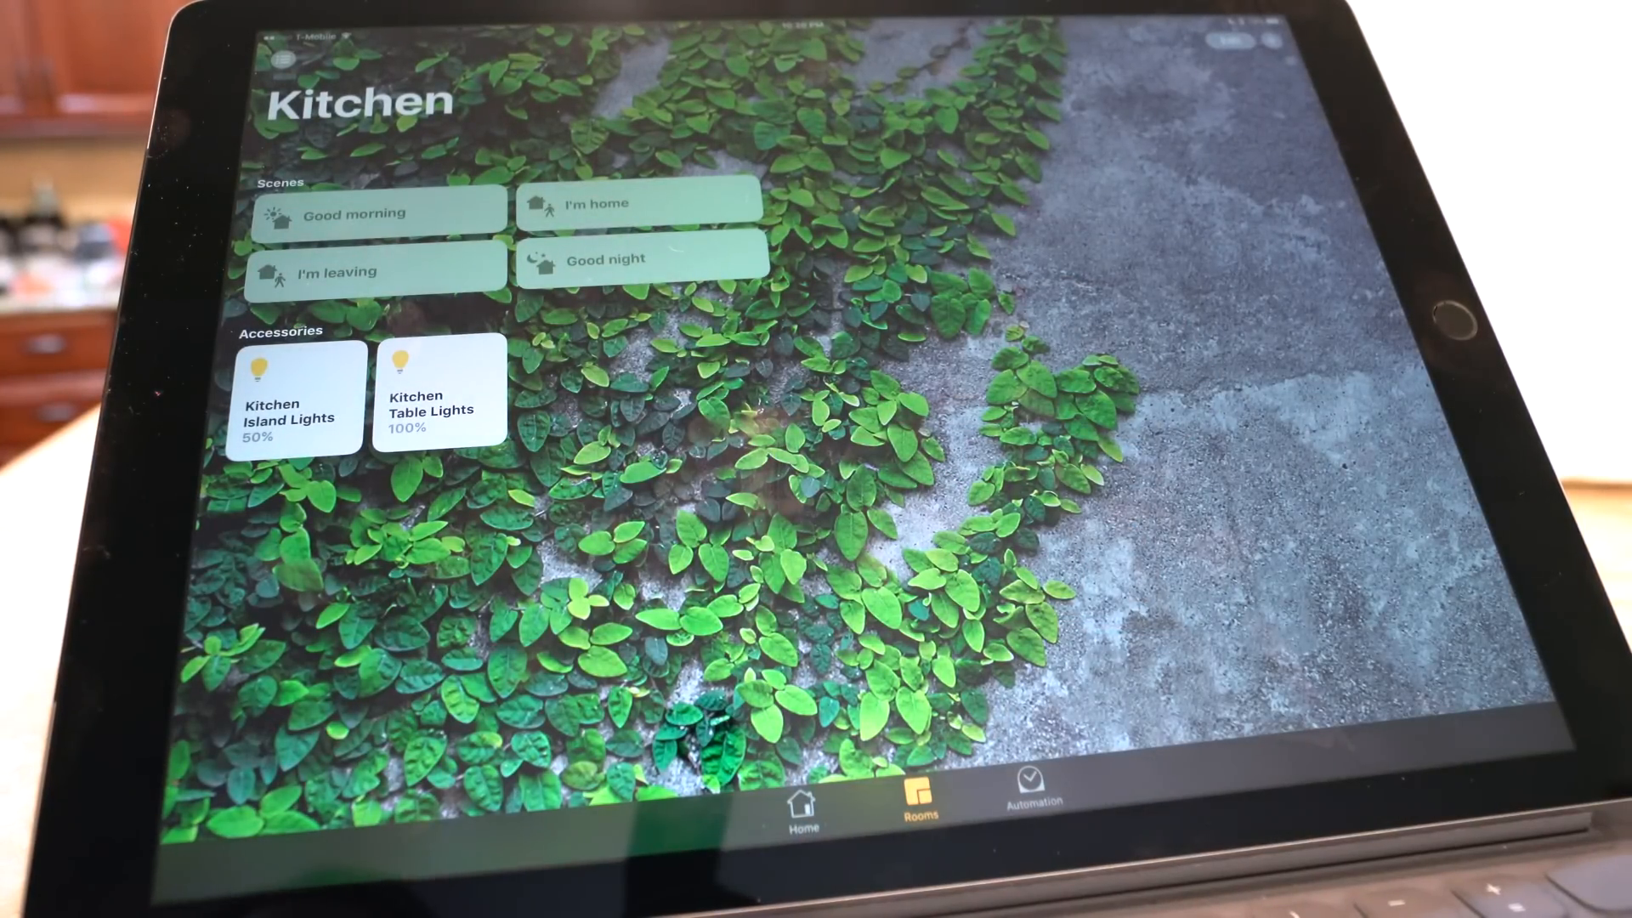
{"action": "left_click", "coordinate": [1030, 790]}
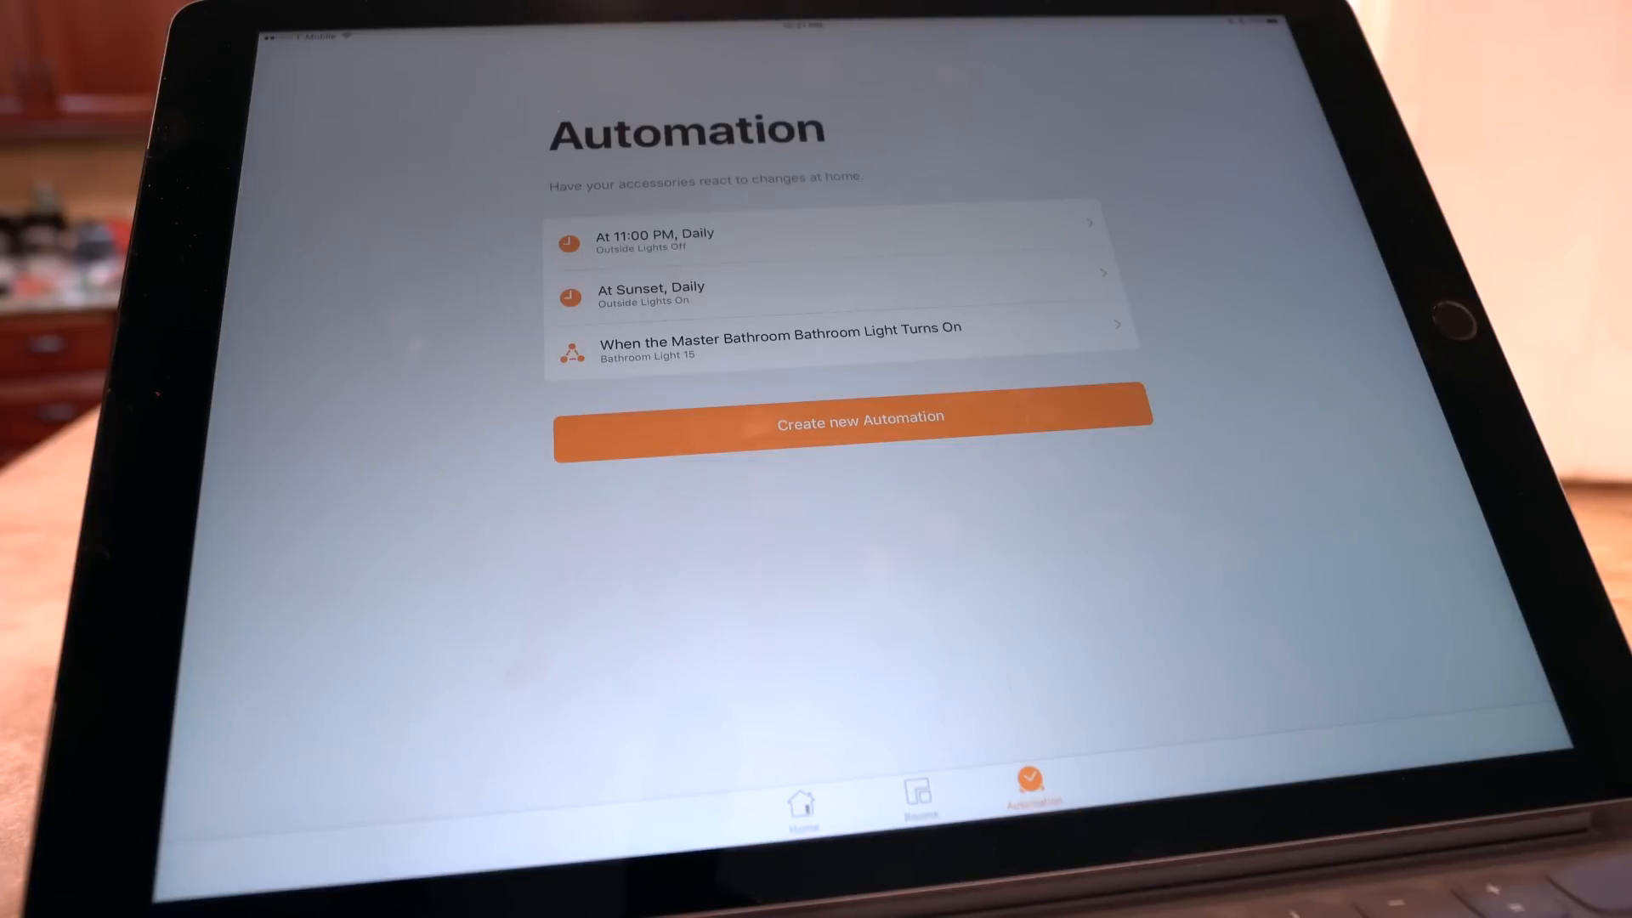
Step: Start a new time-based automation from the home's automation list
{"action": "left_click", "coordinate": [857, 420]}
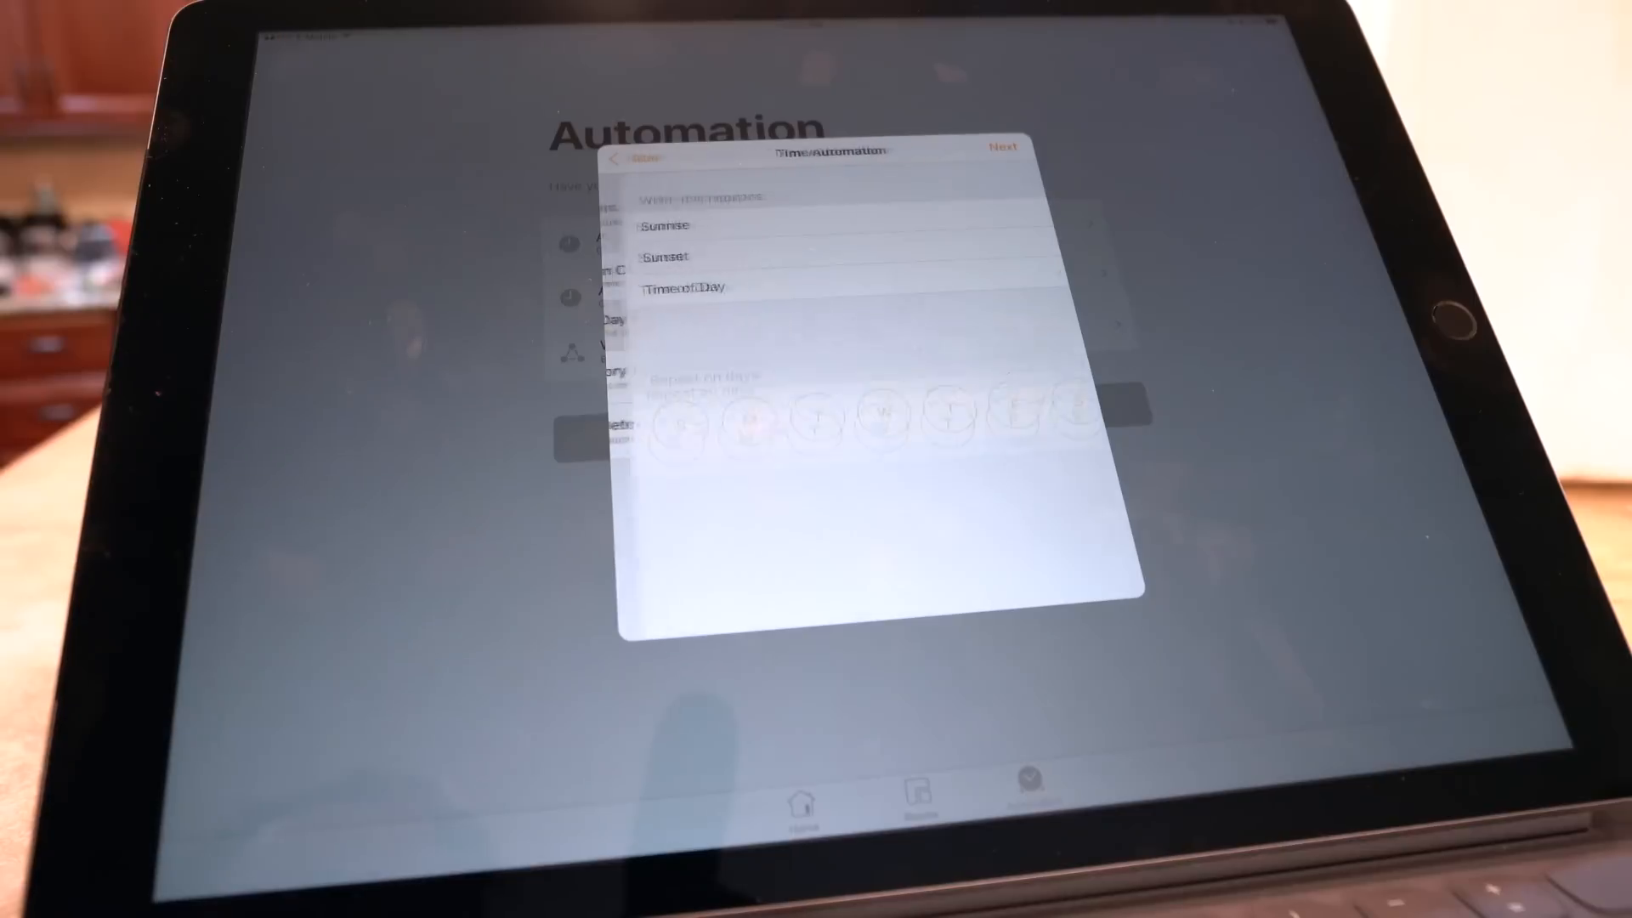
Step: Choose Time of Day and spin the picker toward 10:30 PM, repeating every day
{"action": "left_click", "coordinate": [661, 289]}
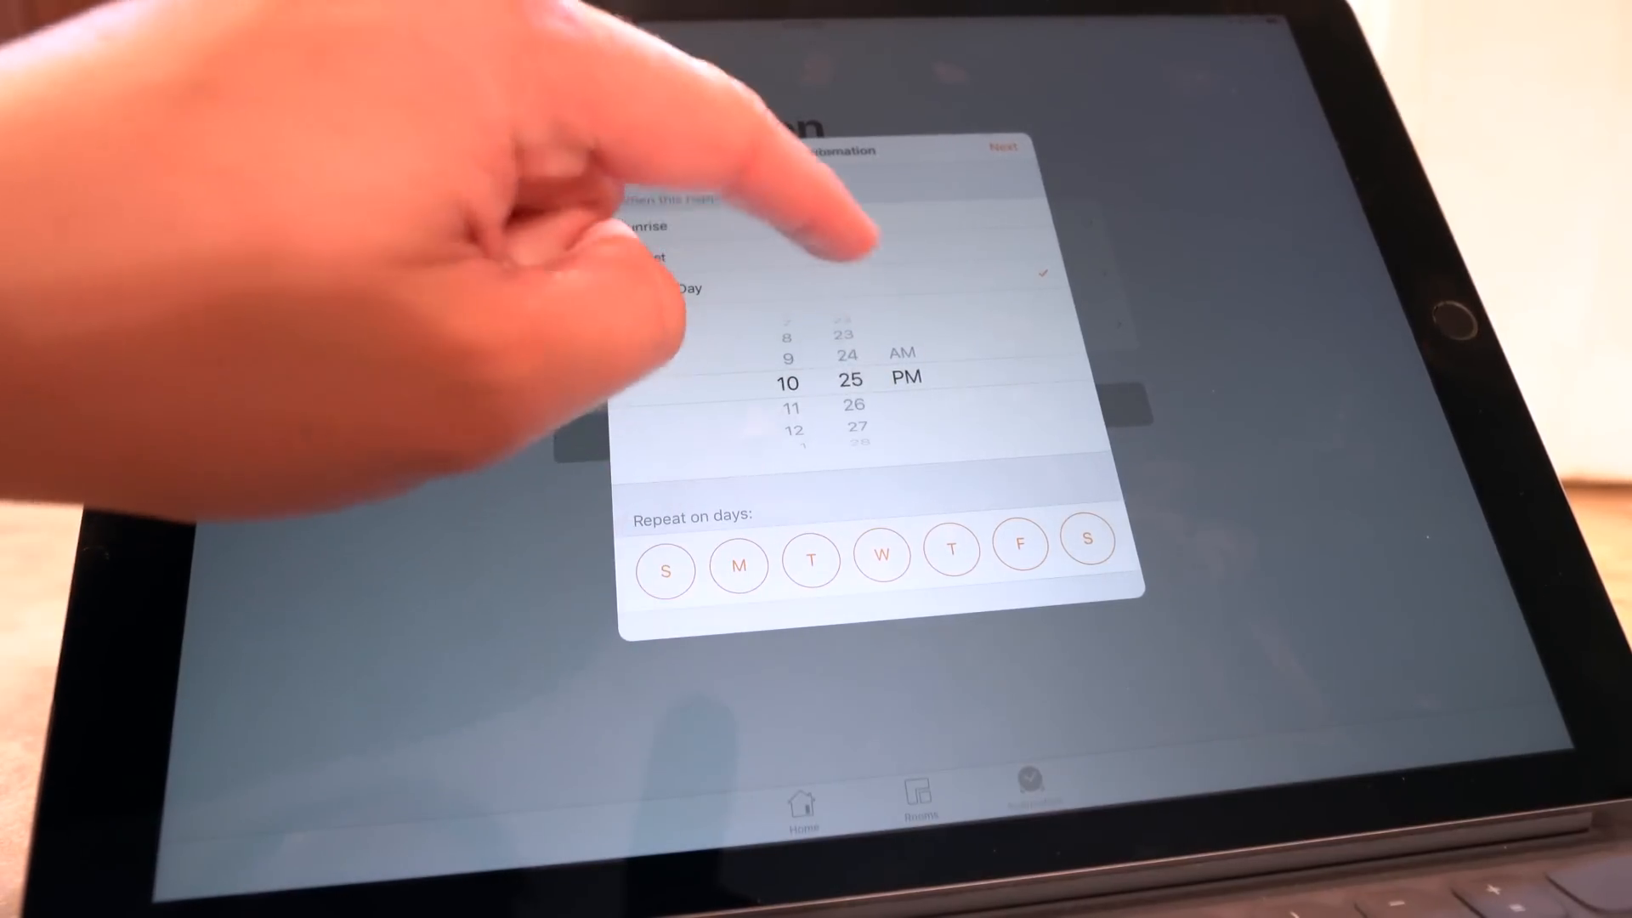
{"action": "scroll", "scroll_direction": "down", "scroll_amount": 3}
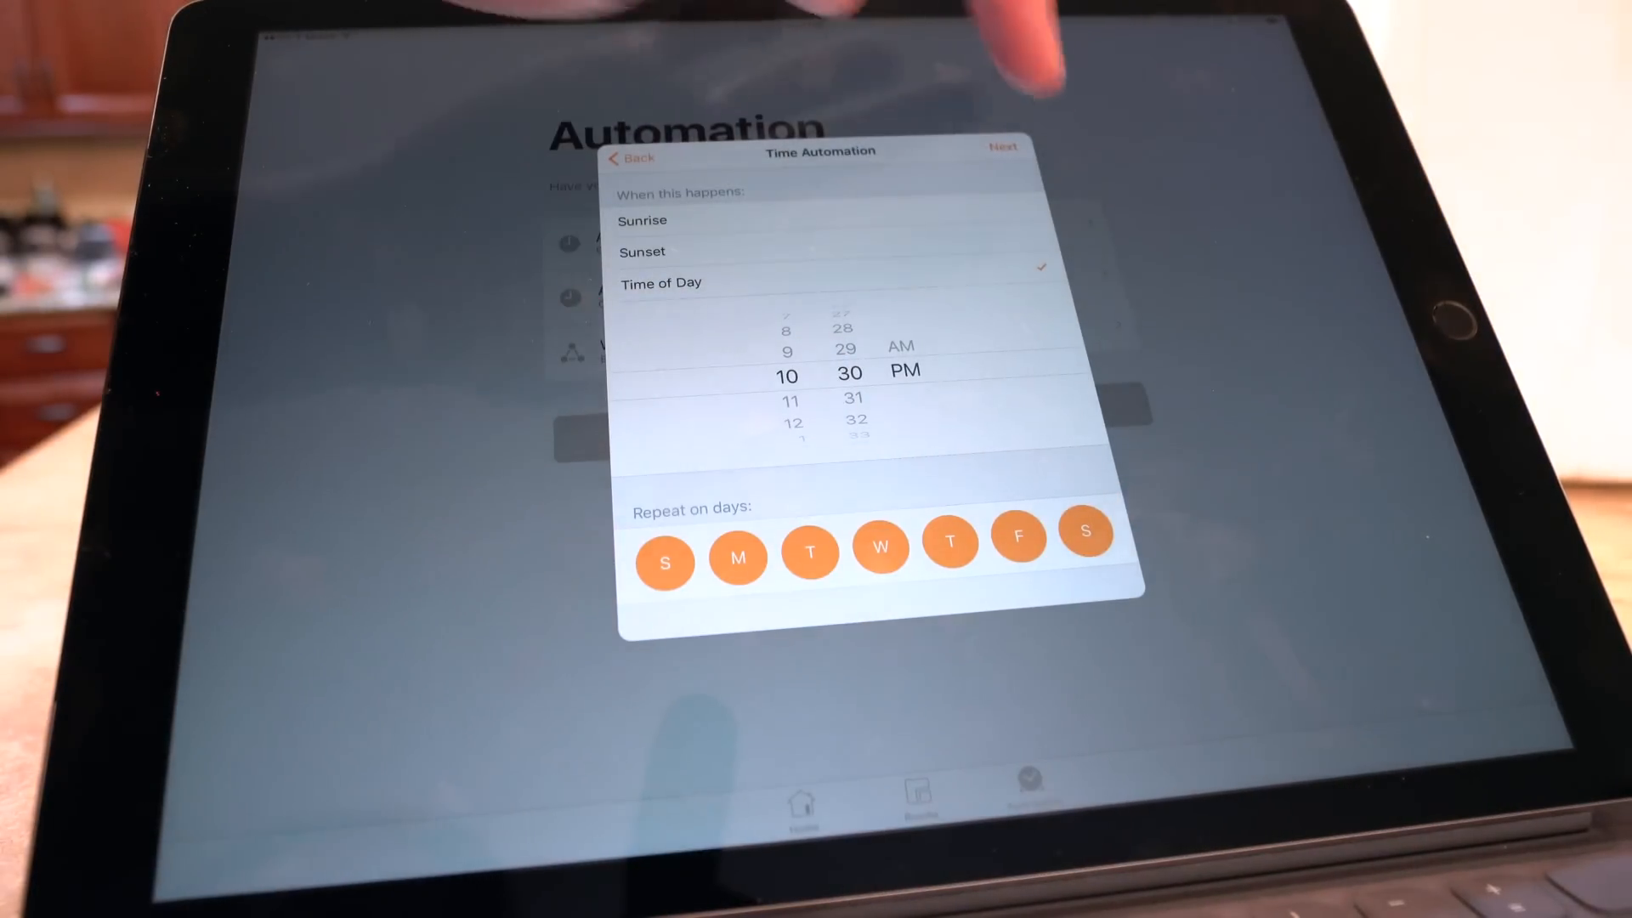
Step: Confirm the 10:30 PM daily schedule and attach the Good Night BB8 scene to save it
{"action": "left_click", "coordinate": [1003, 146]}
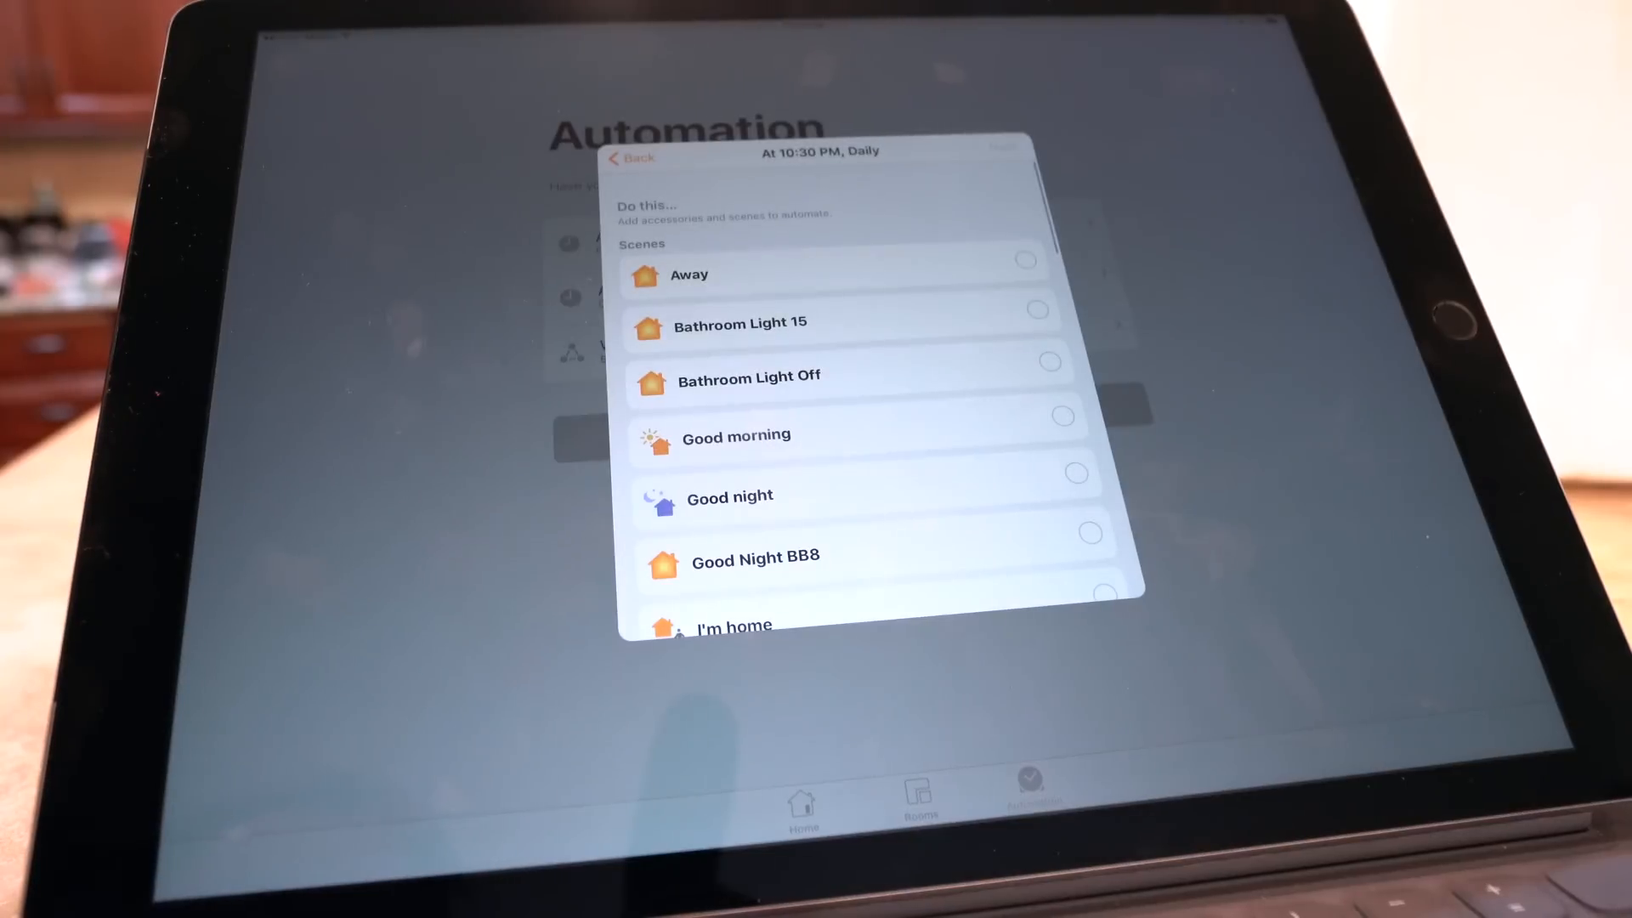
{"action": "scroll", "scroll_direction": "down", "scroll_amount": 3}
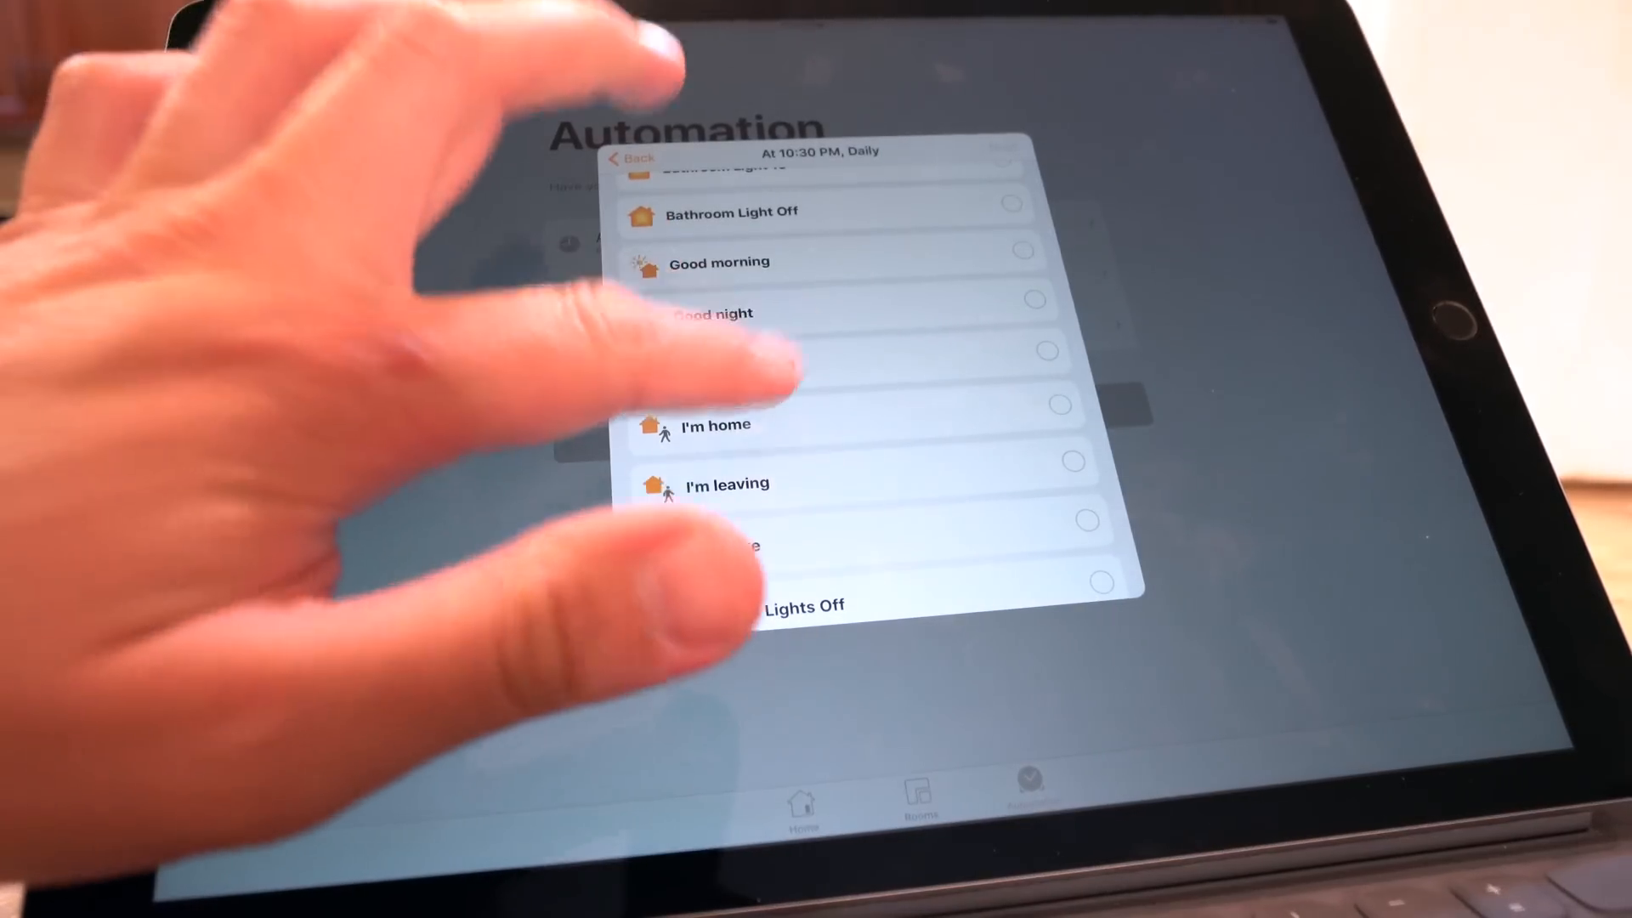
{"action": "left_click", "coordinate": [736, 367]}
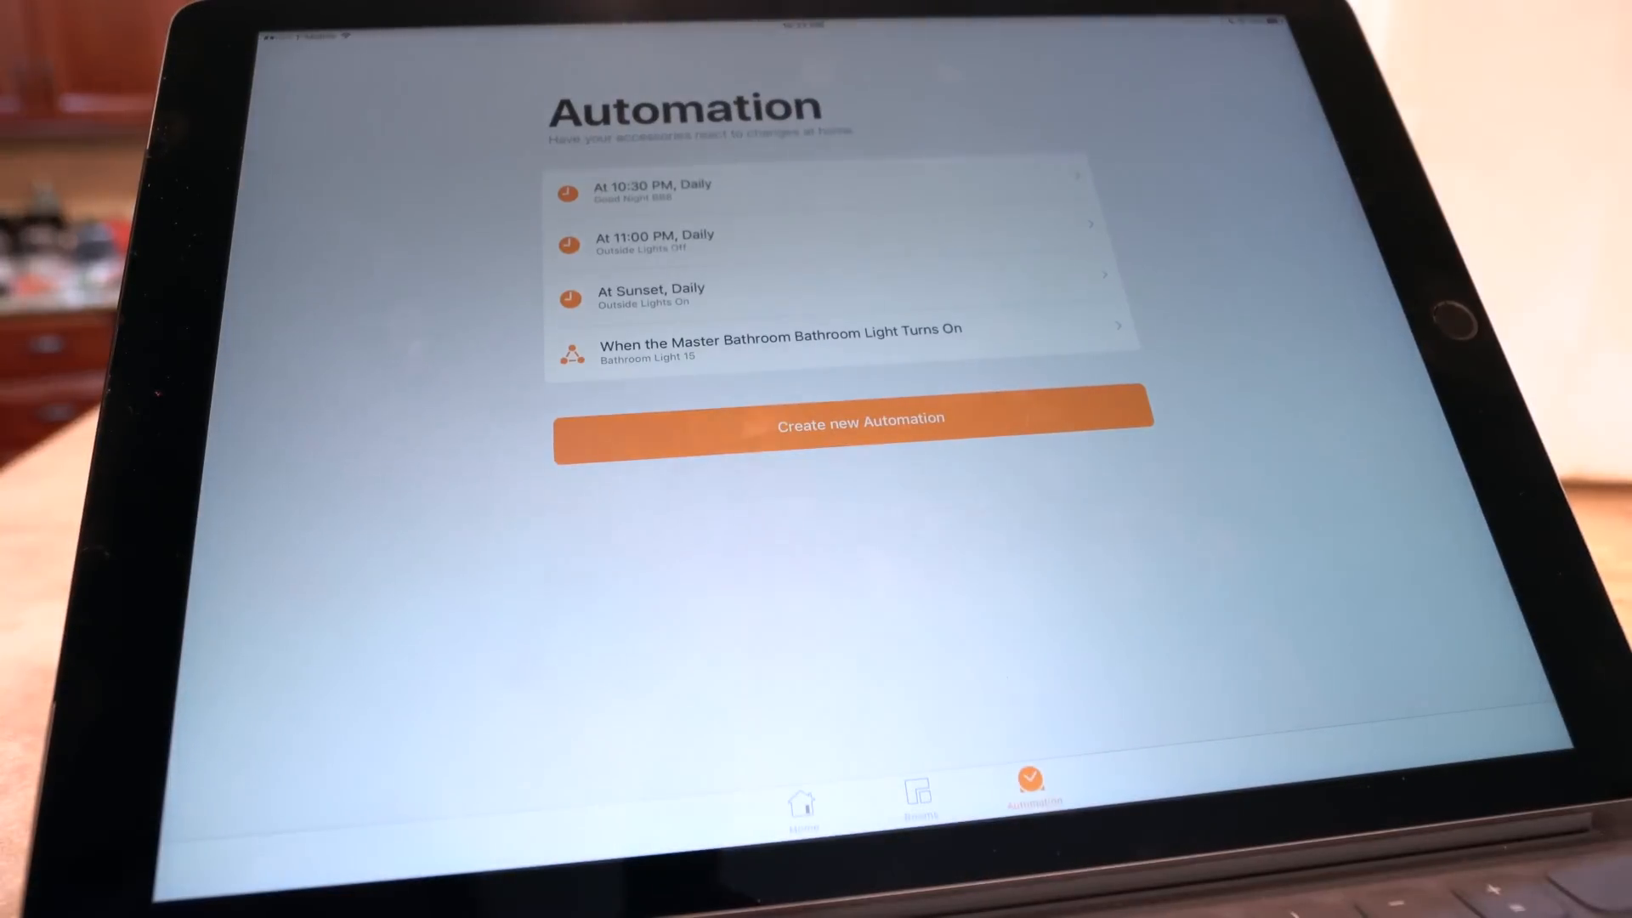
Step: Create an accessory automation triggered when the Family Room Light turns on, ready to pick Good morning
{"action": "left_click", "coordinate": [858, 424]}
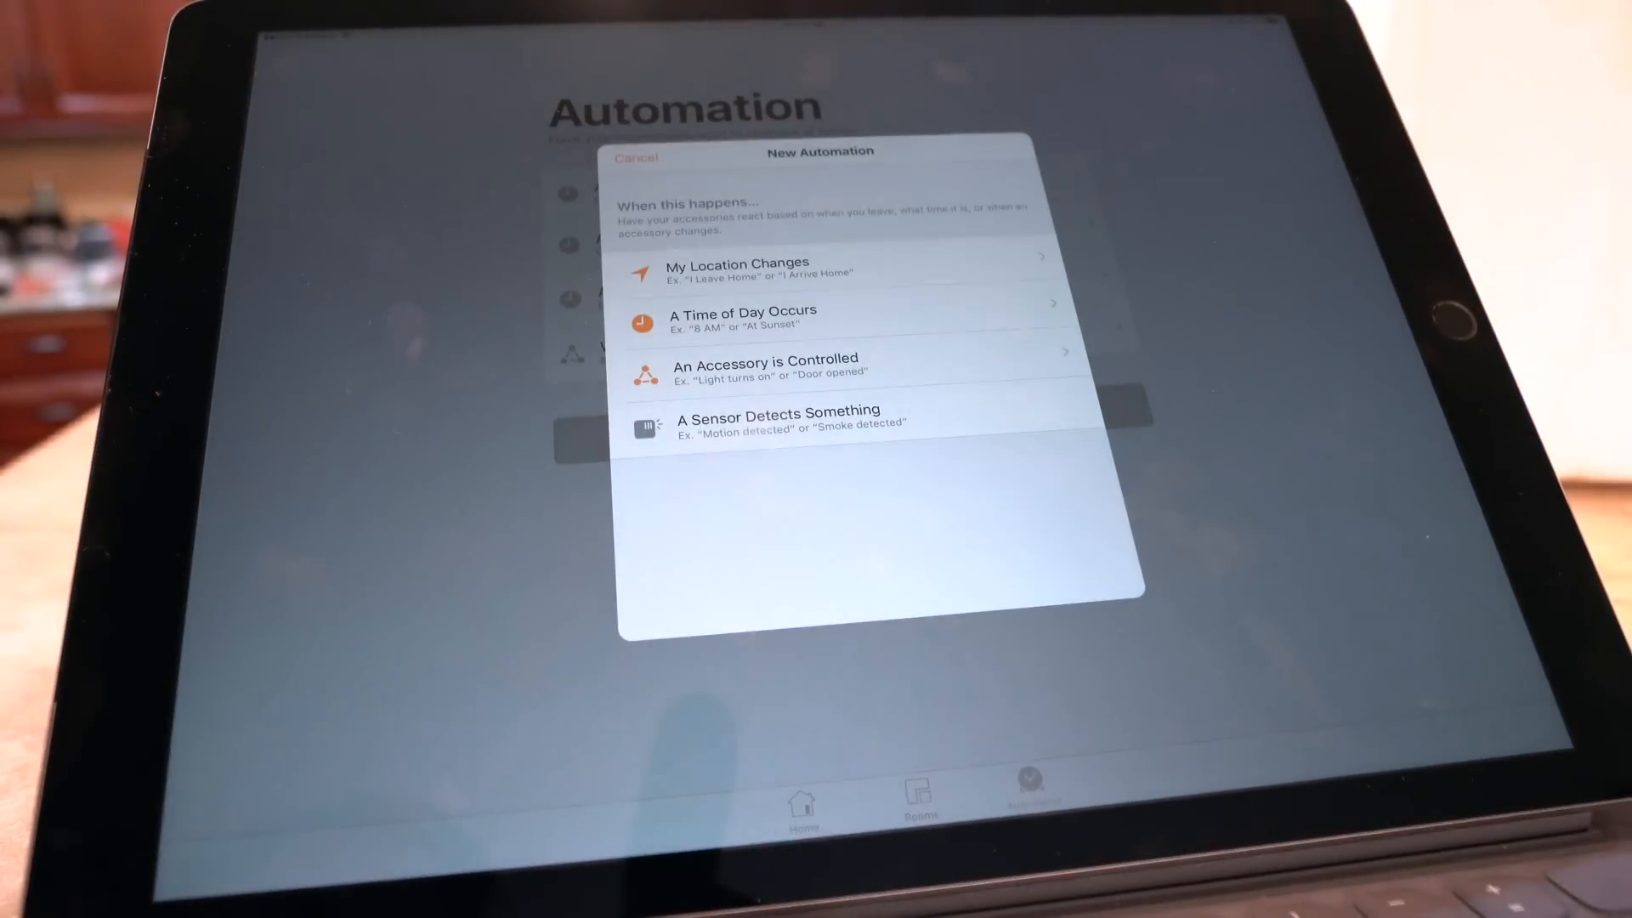
{"action": "left_click", "coordinate": [763, 367]}
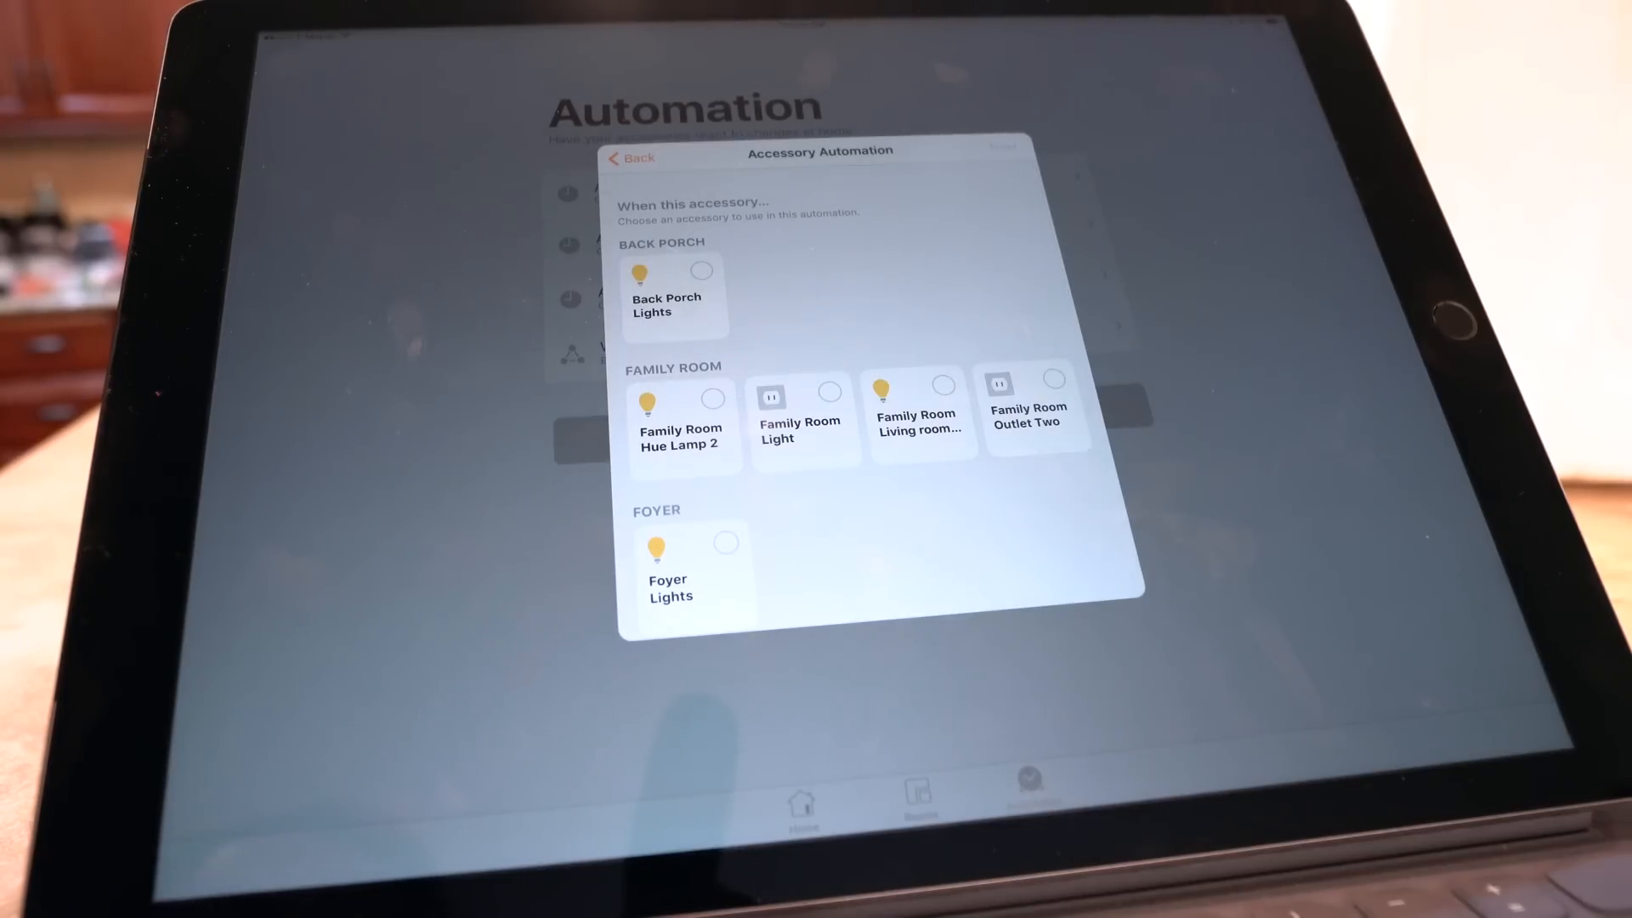
{"action": "left_click", "coordinate": [830, 393]}
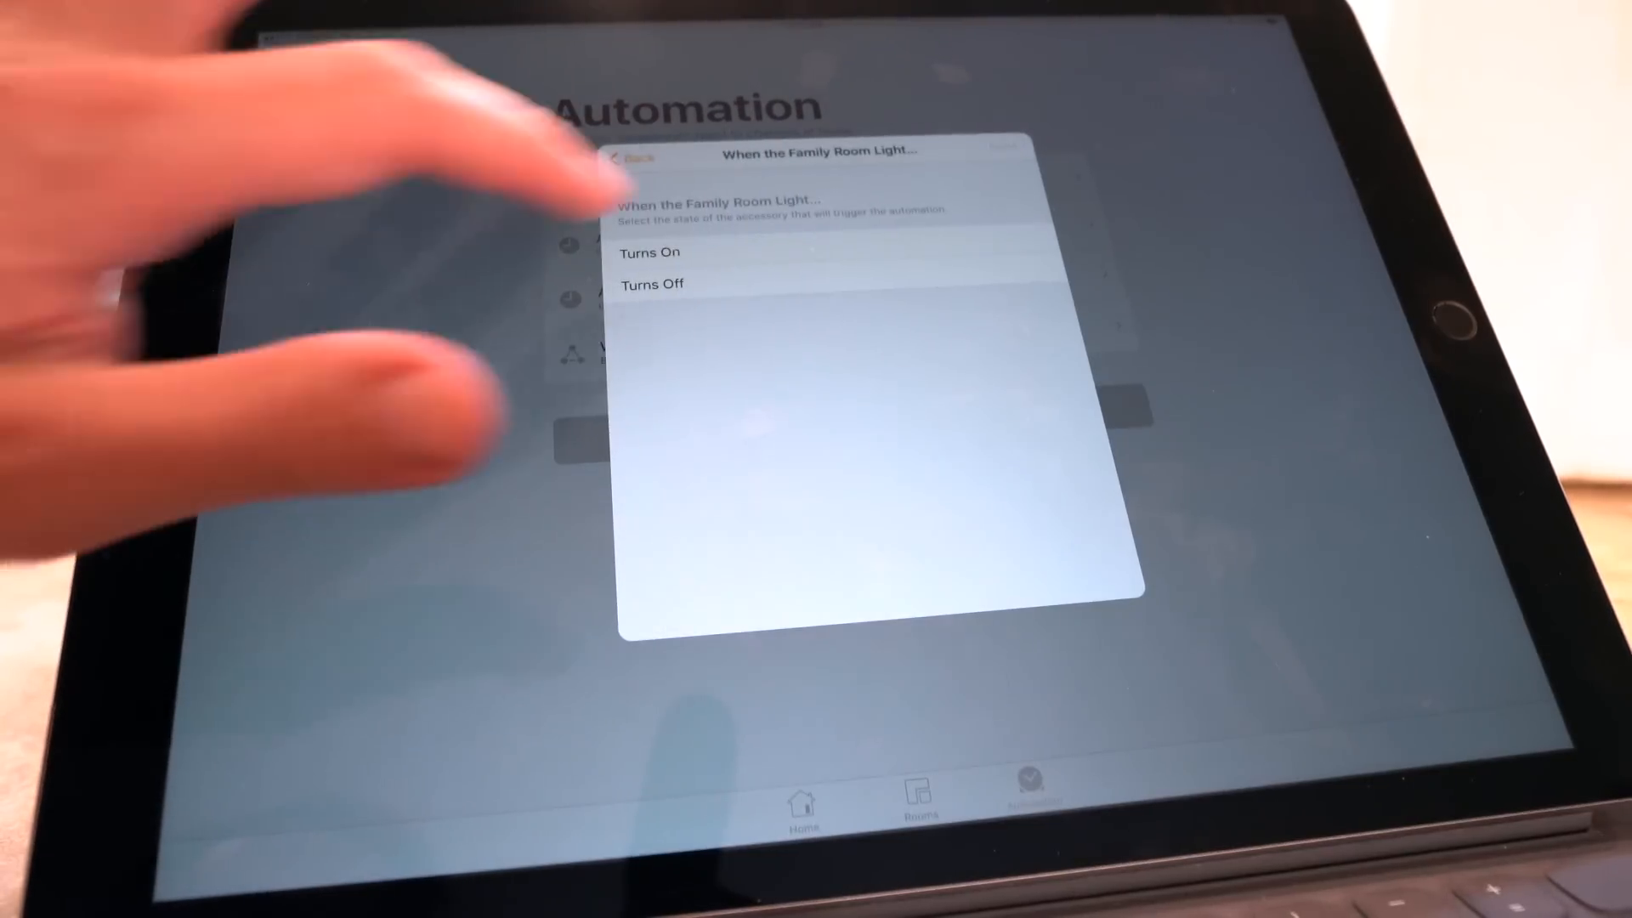
{"action": "left_click", "coordinate": [647, 253]}
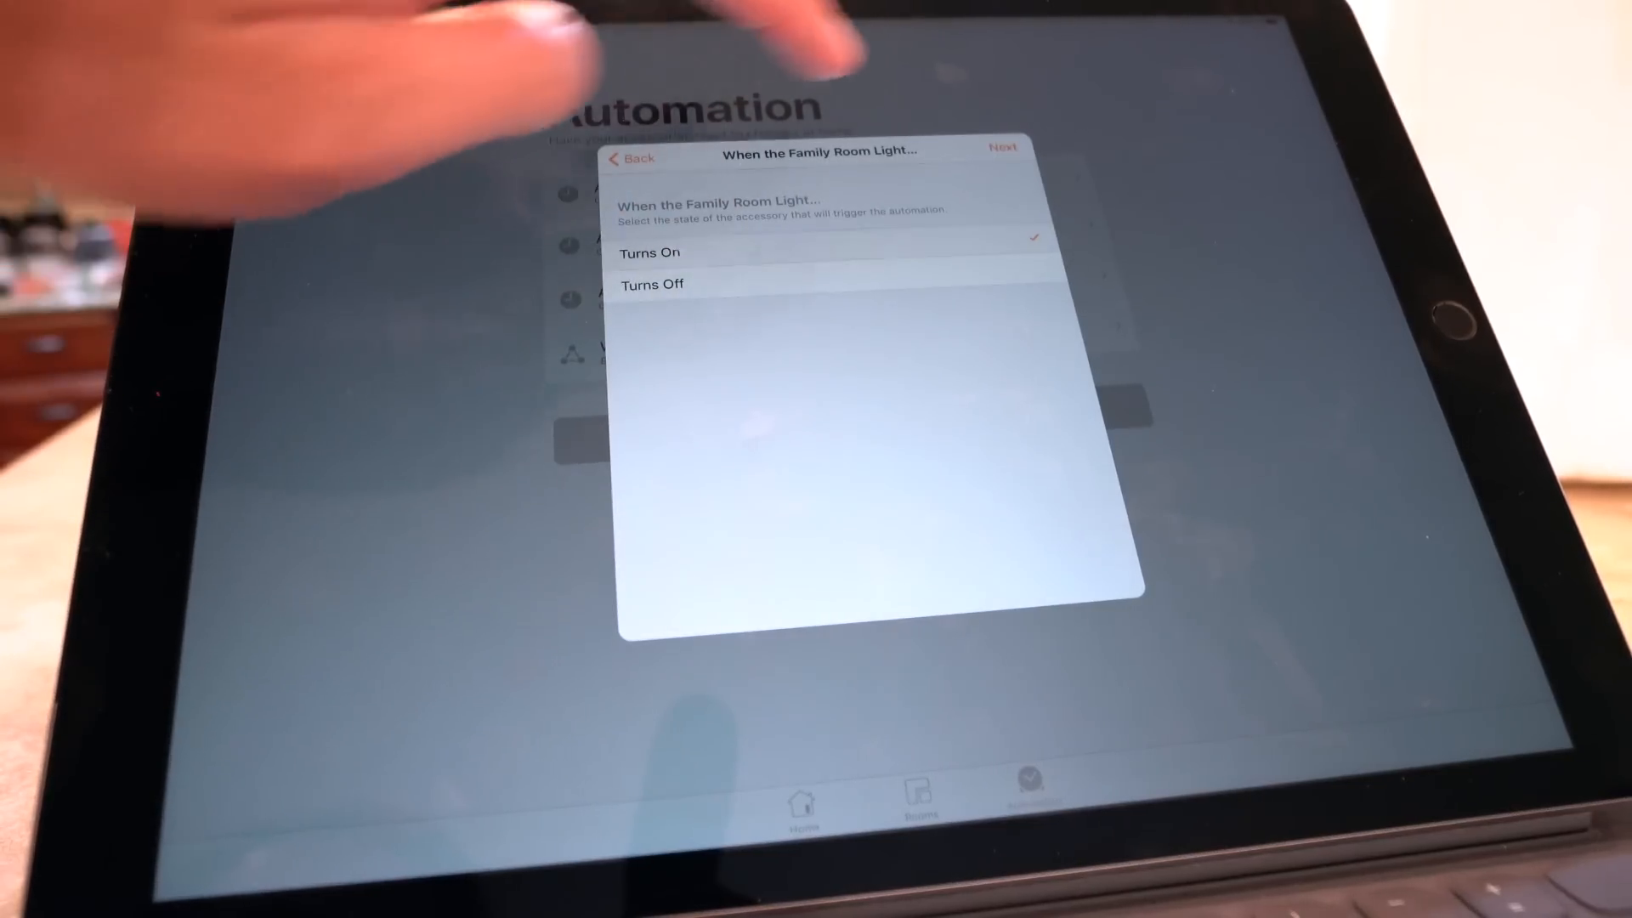
{"action": "left_click", "coordinate": [1004, 146]}
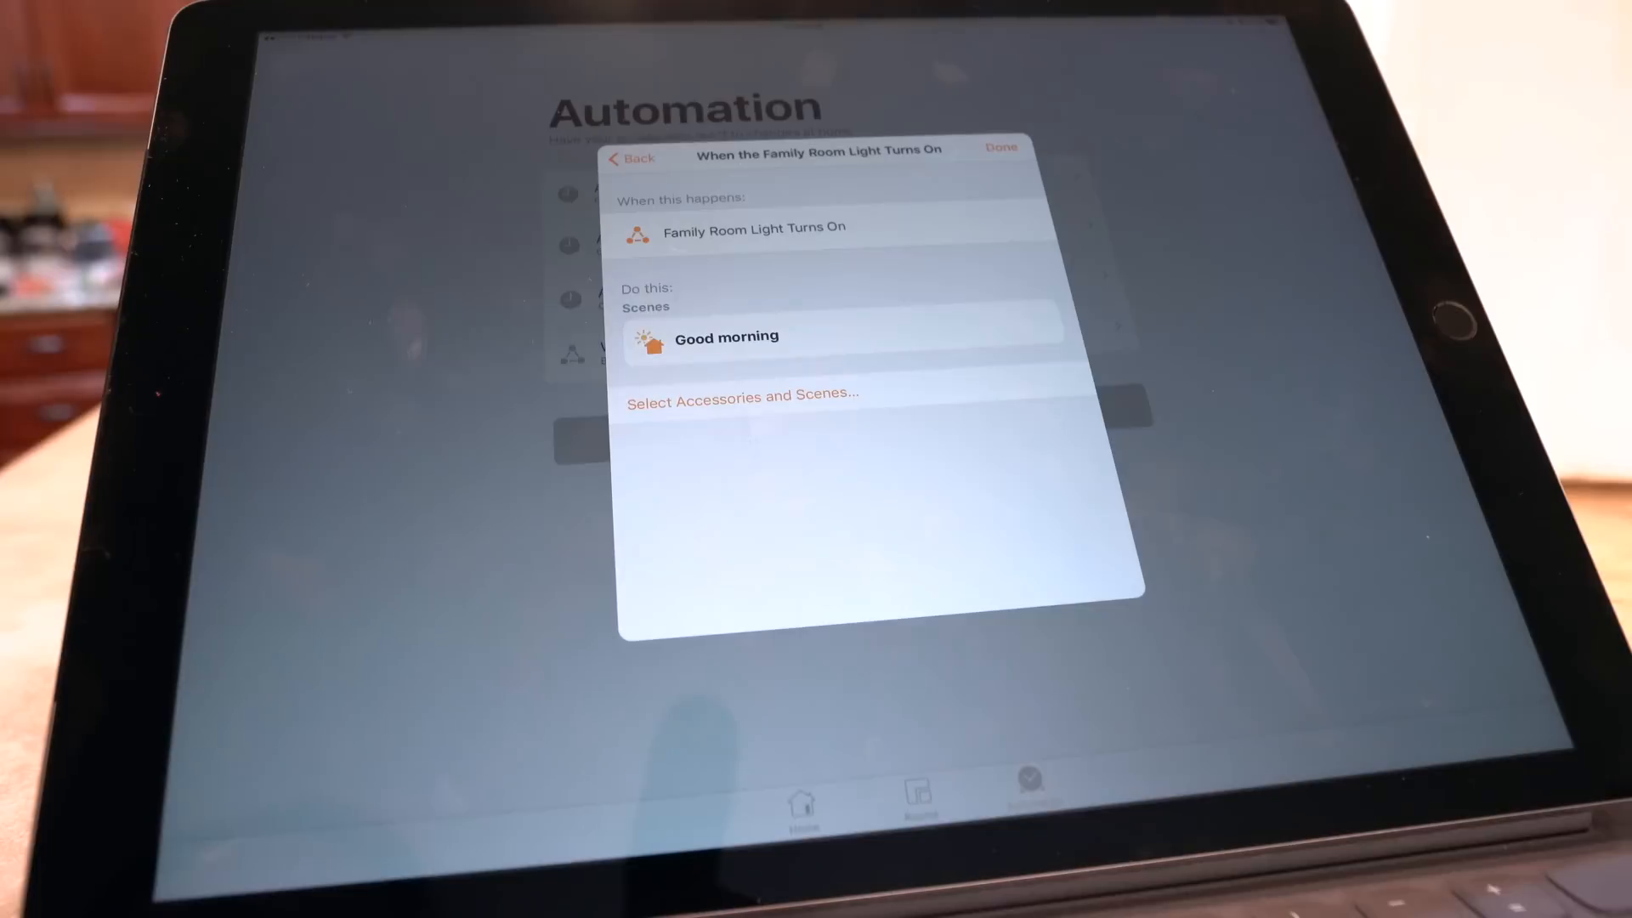
Step: Save the Family Room Light automation that runs Good morning, adding it to the automation list
{"action": "left_click", "coordinate": [999, 146]}
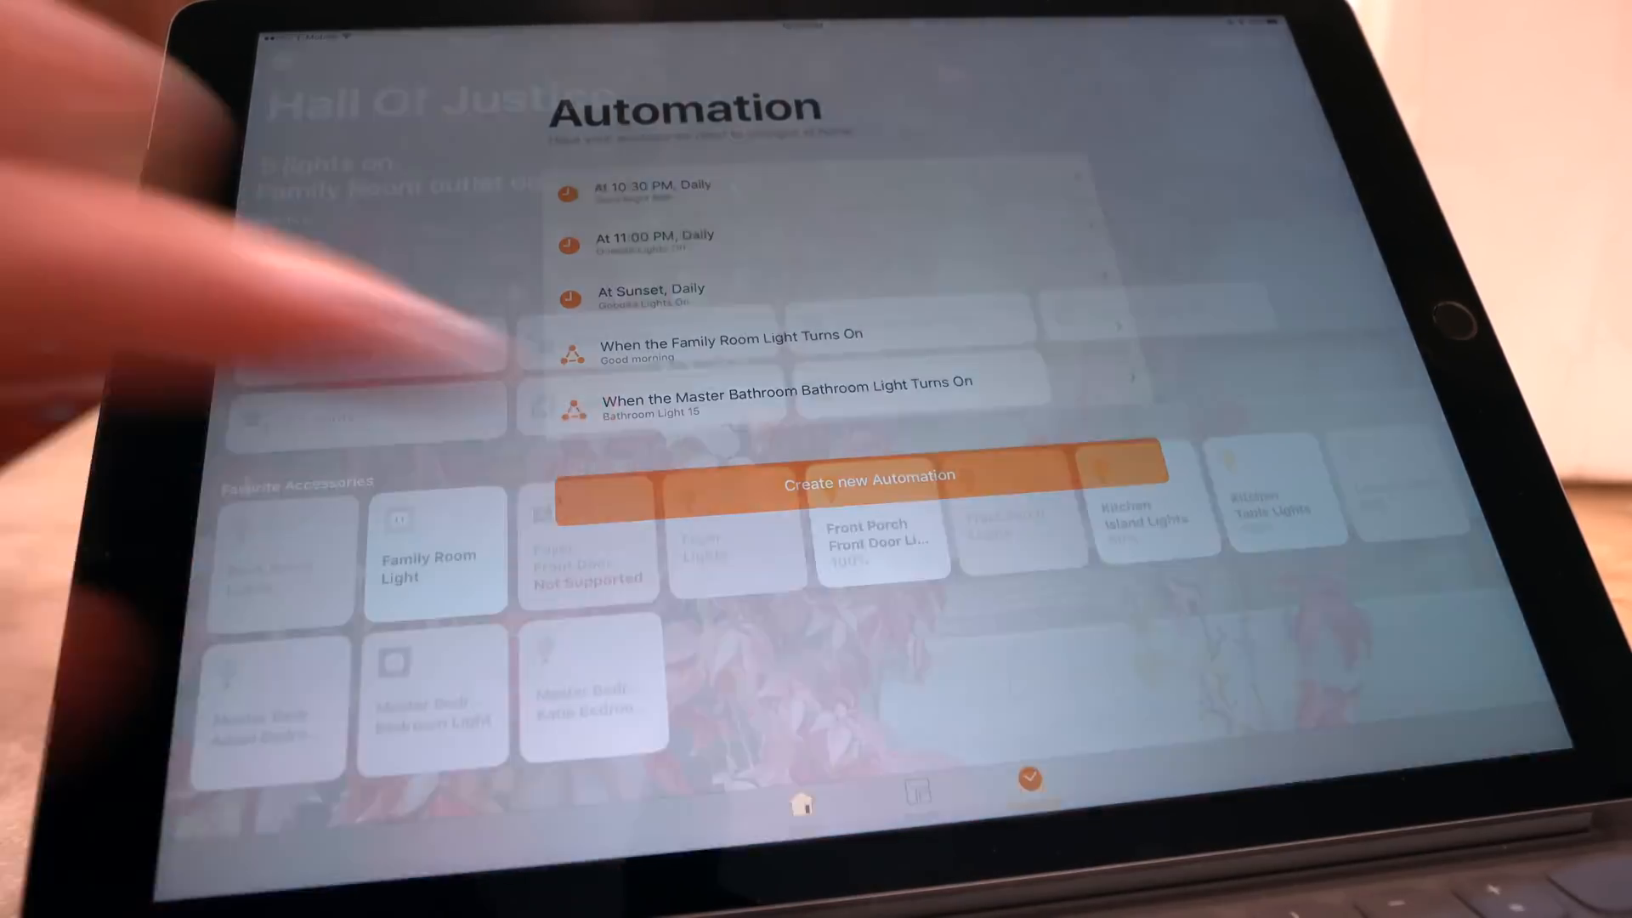
Step: View the Family Room Light's details down to the ConnectSense app and Grid Connect manufacturer info
{"action": "left_click", "coordinate": [801, 791]}
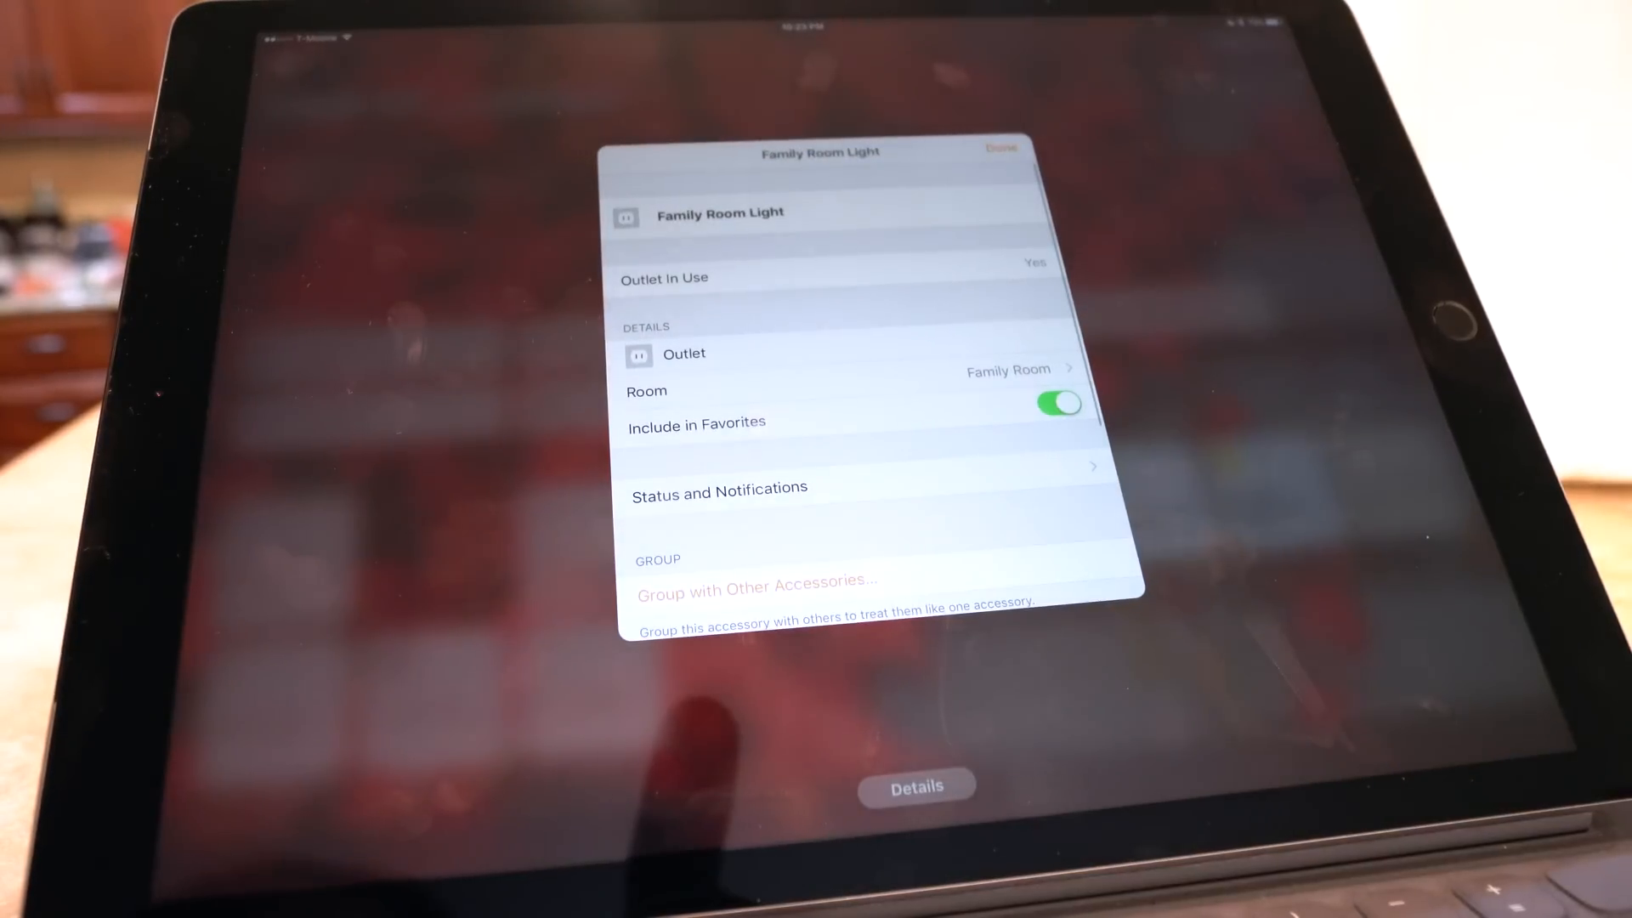
{"action": "scroll", "scroll_direction": "down", "scroll_amount": 3}
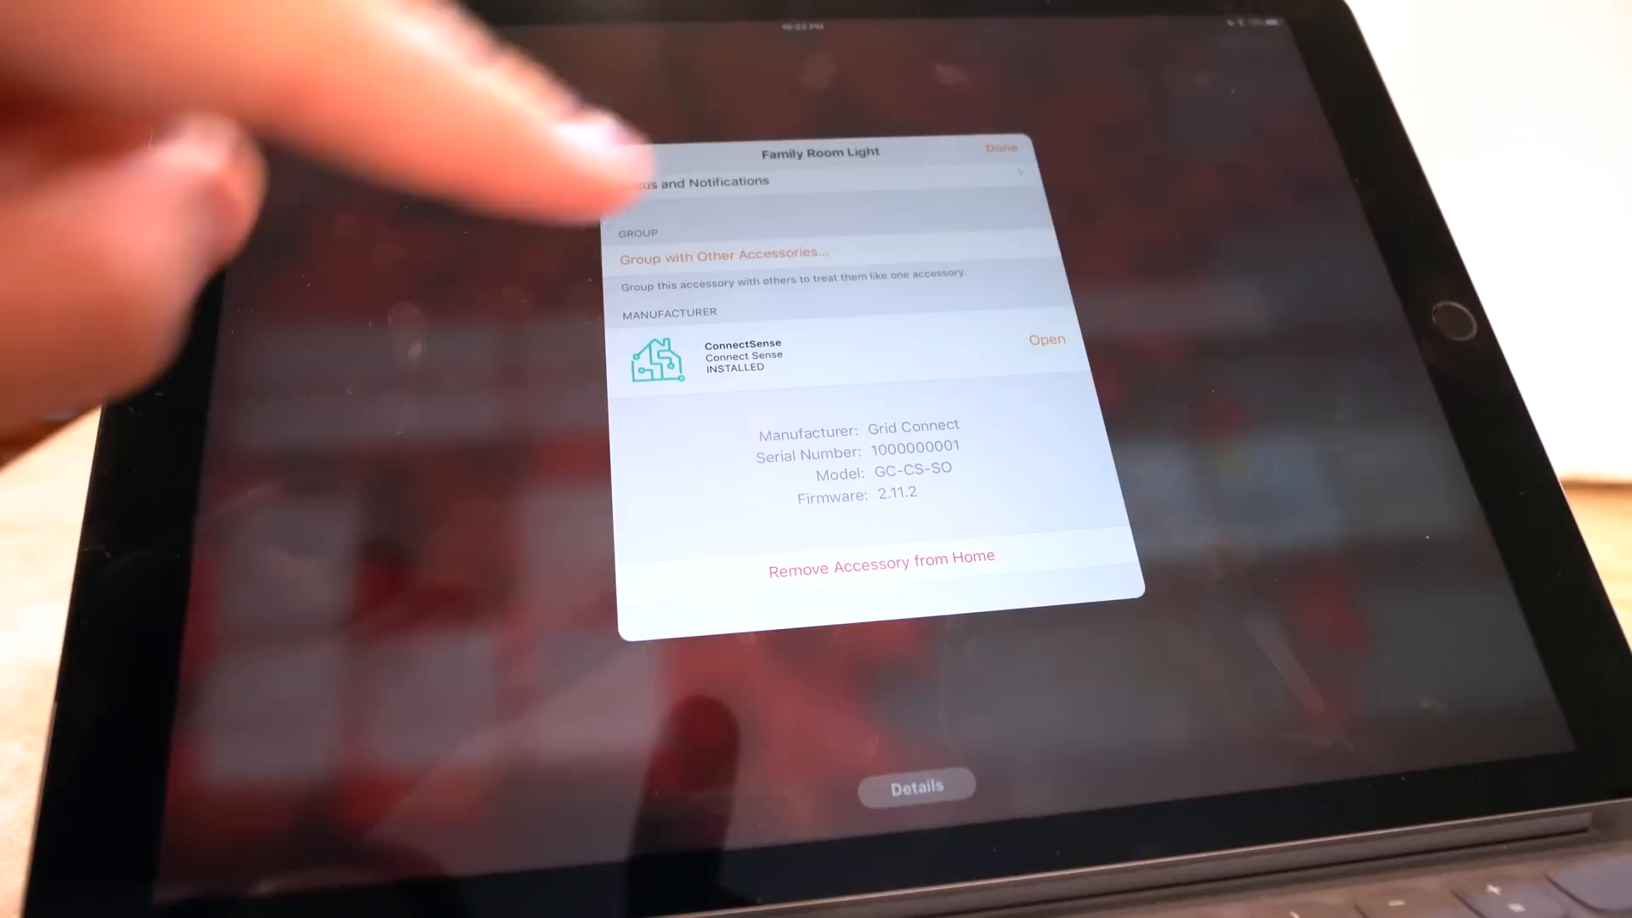
{"action": "mouse_move", "coordinate": [624, 207]}
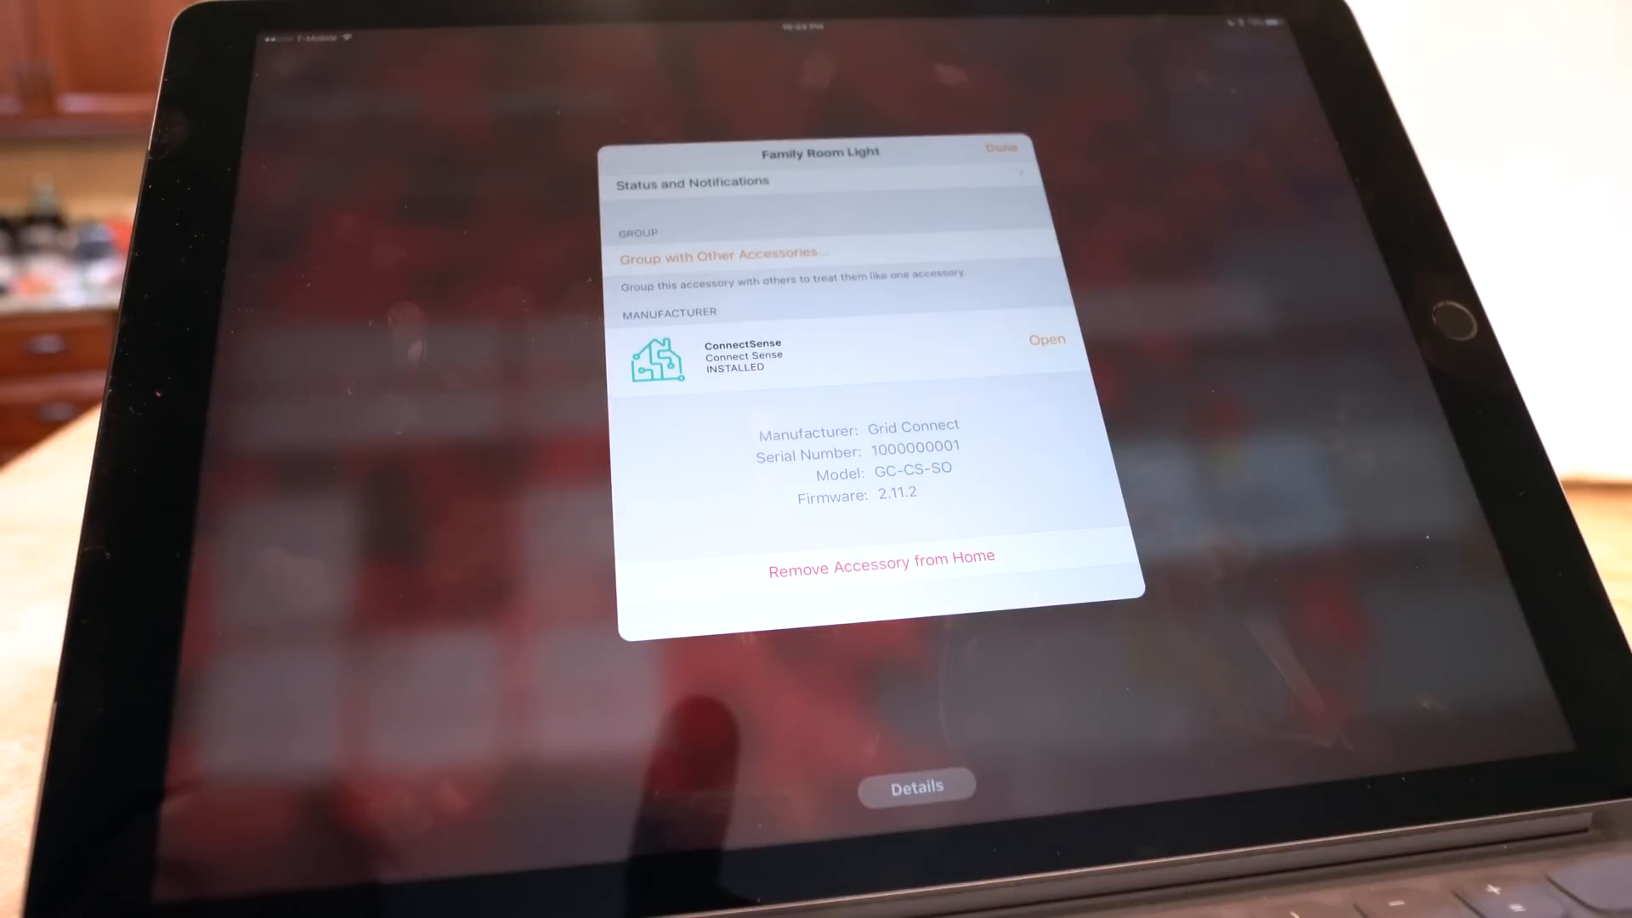